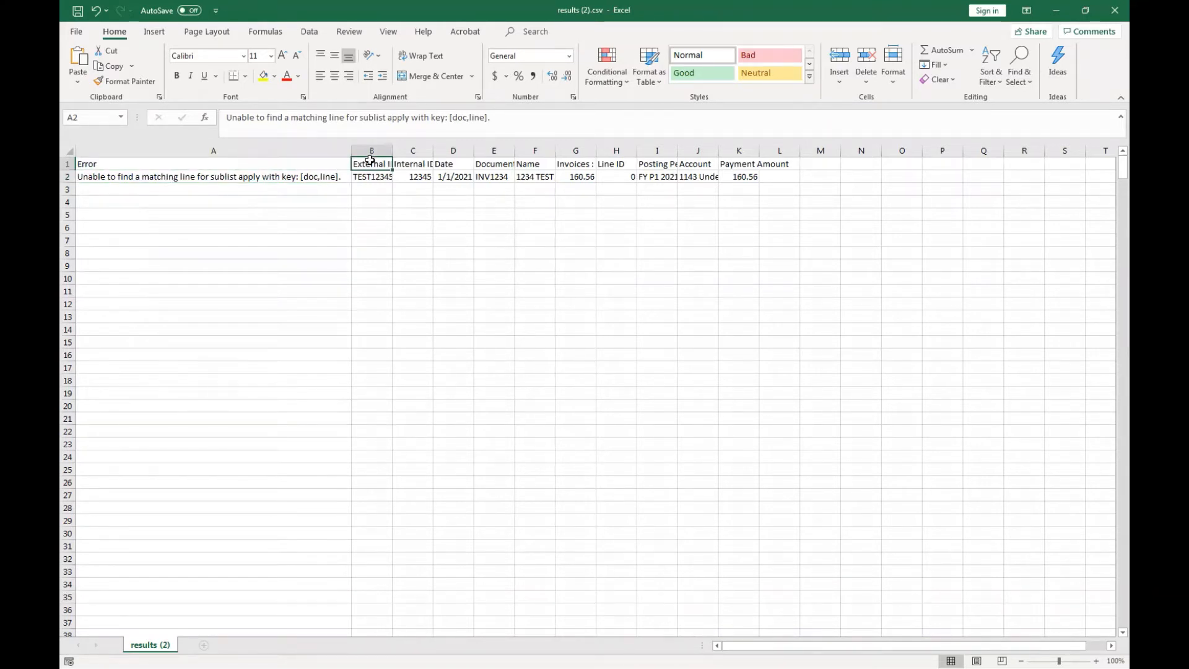
Review the External ID, Line ID, Account, Payment Amount, Internal ID and Document Number columns.
click(371, 163)
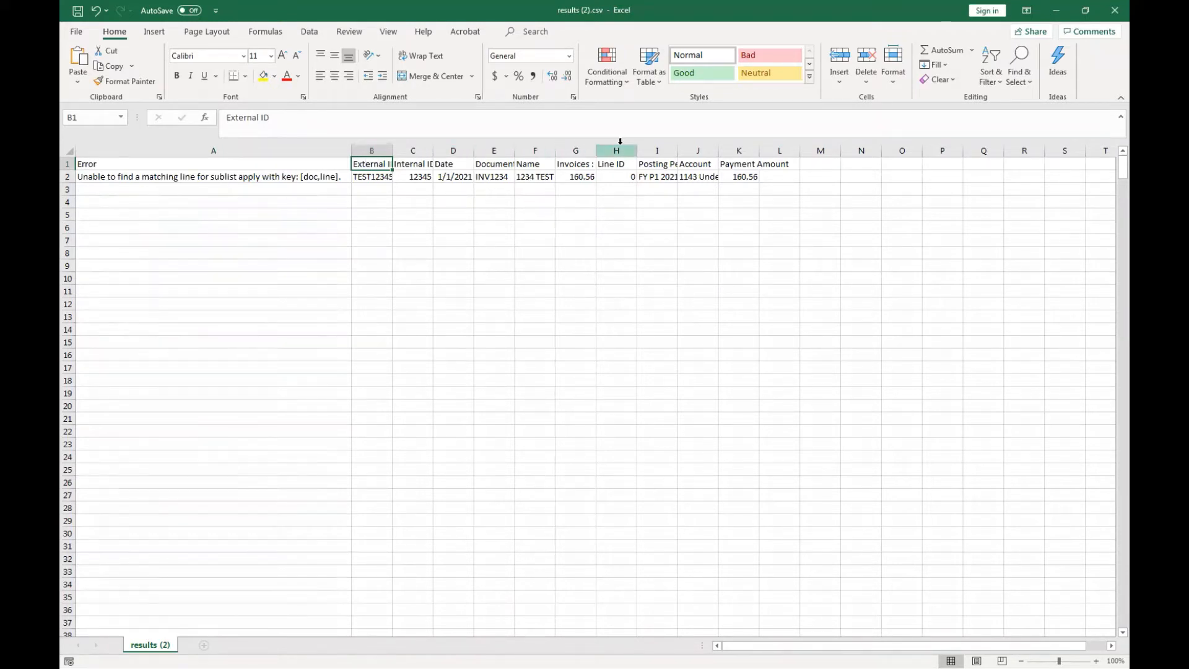
click(615, 150)
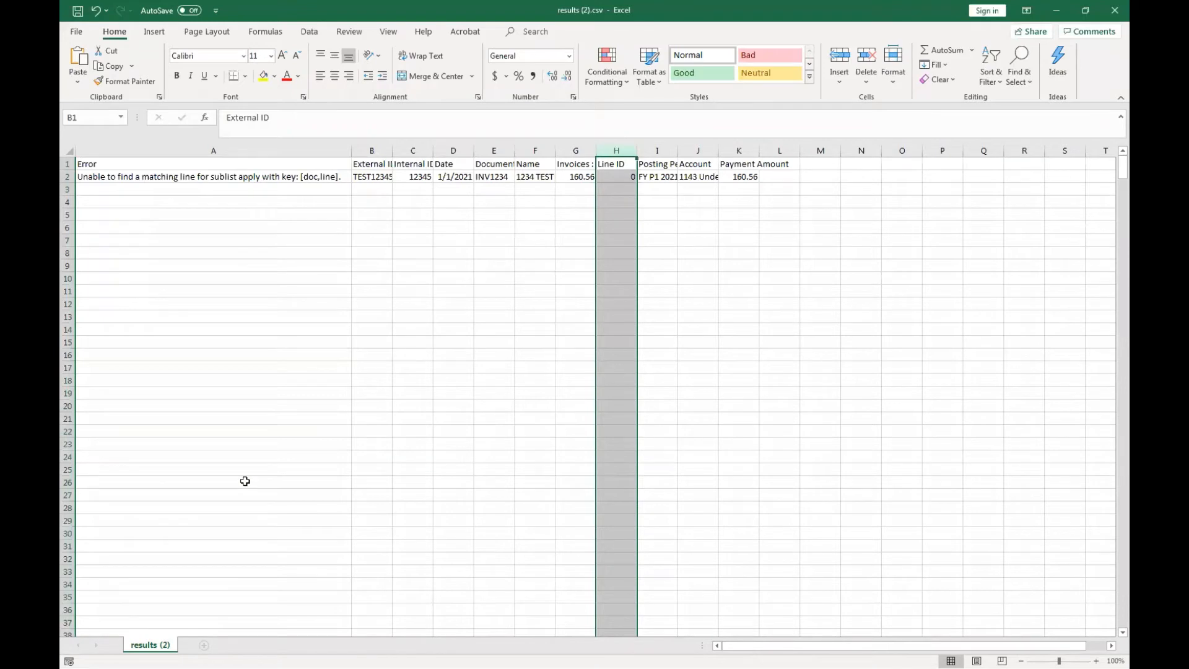
click(615, 164)
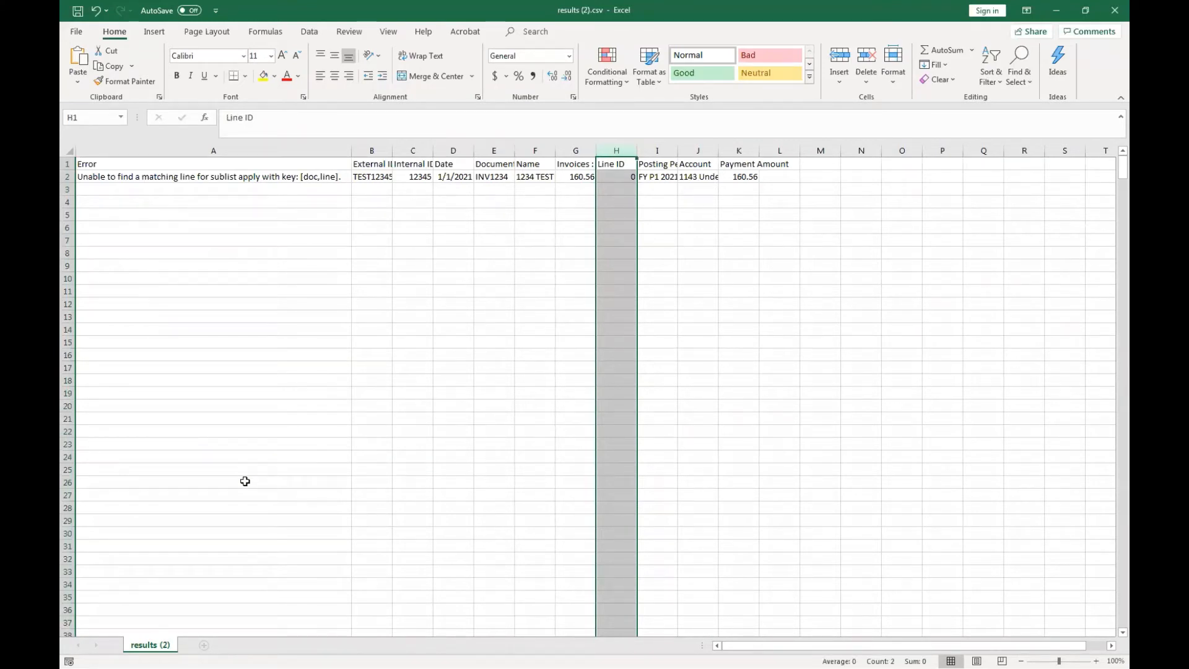
mouse_move(757, 280)
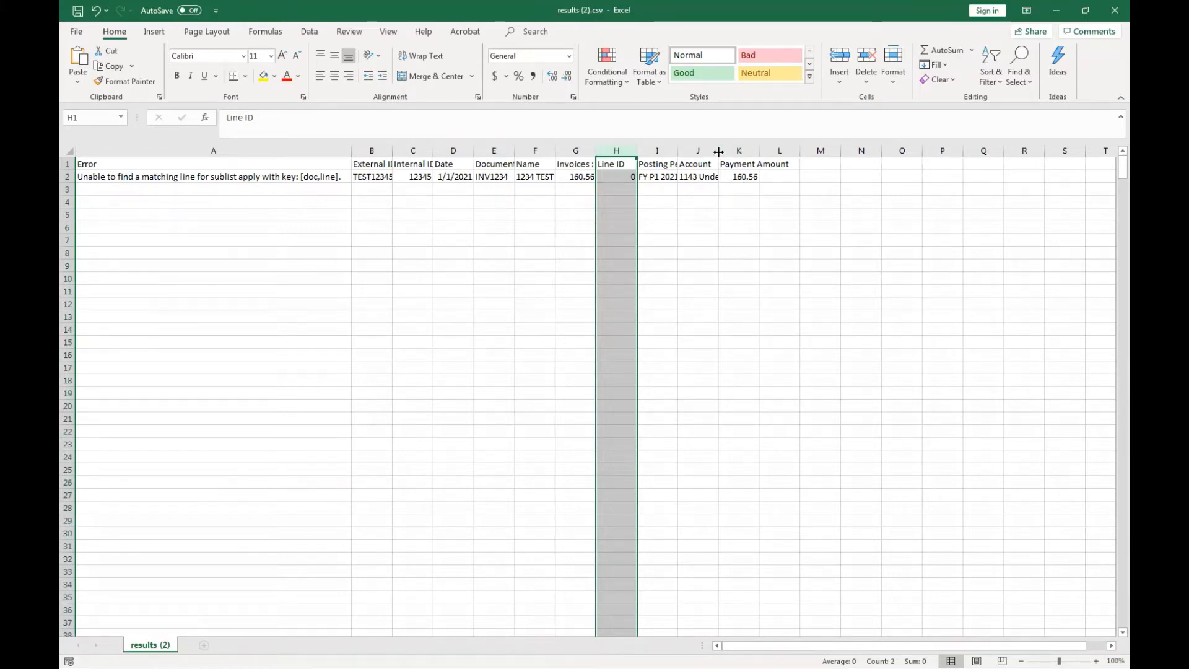
click(698, 150)
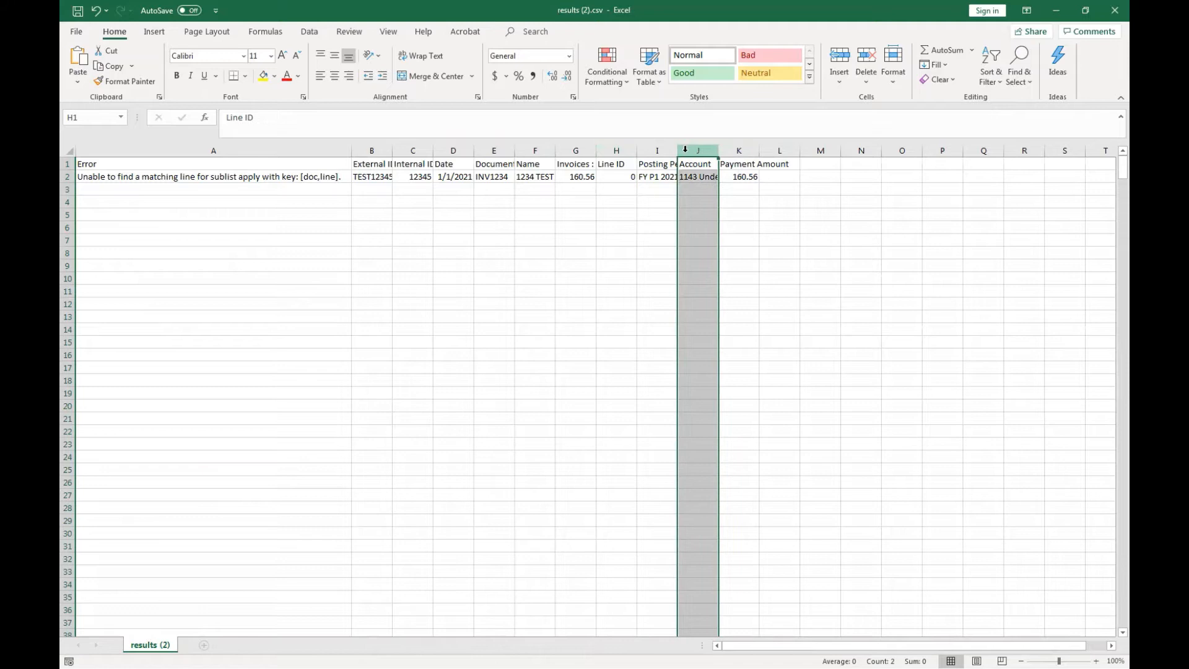
click(696, 163)
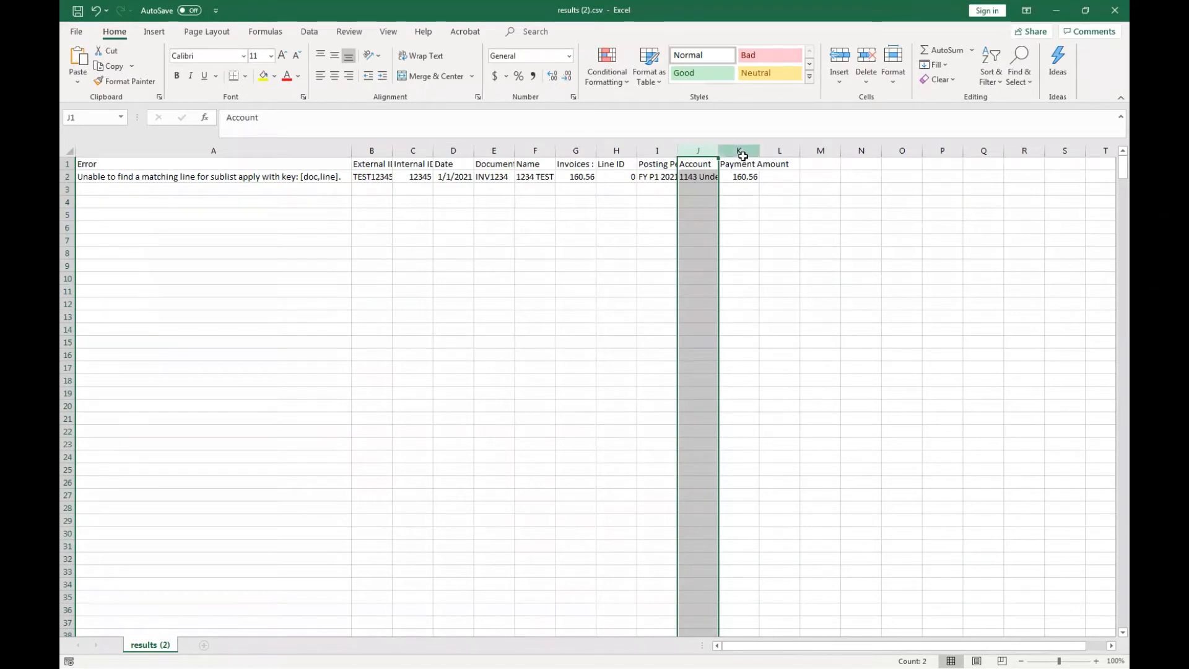
click(739, 150)
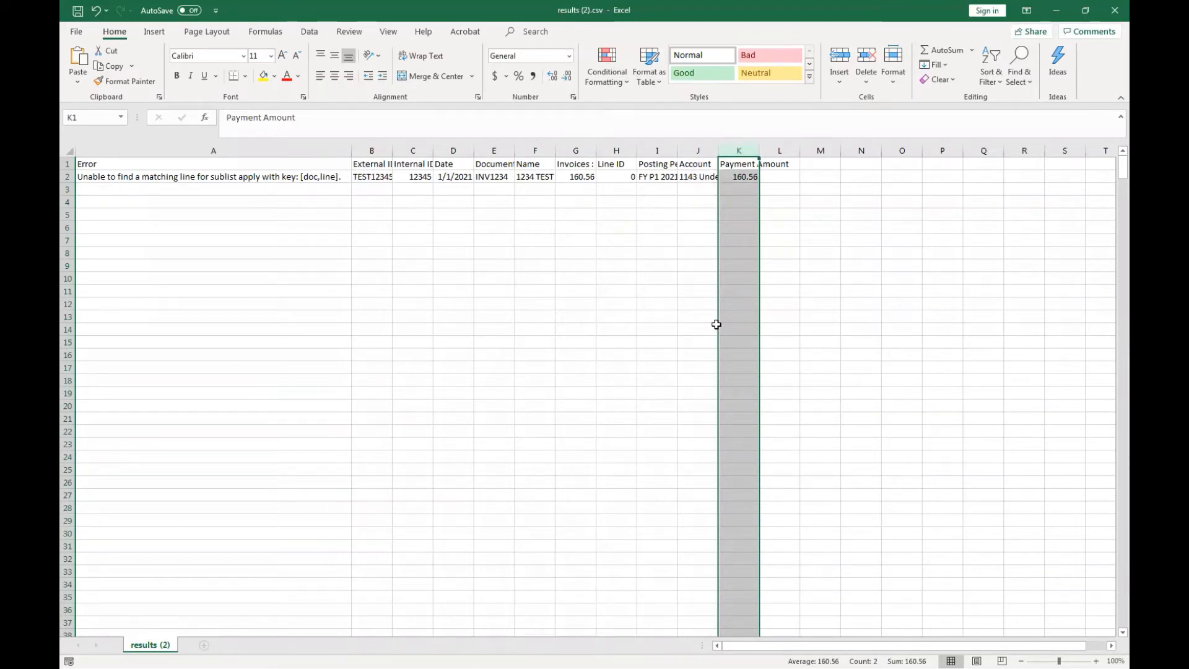
mouse_move(290, 261)
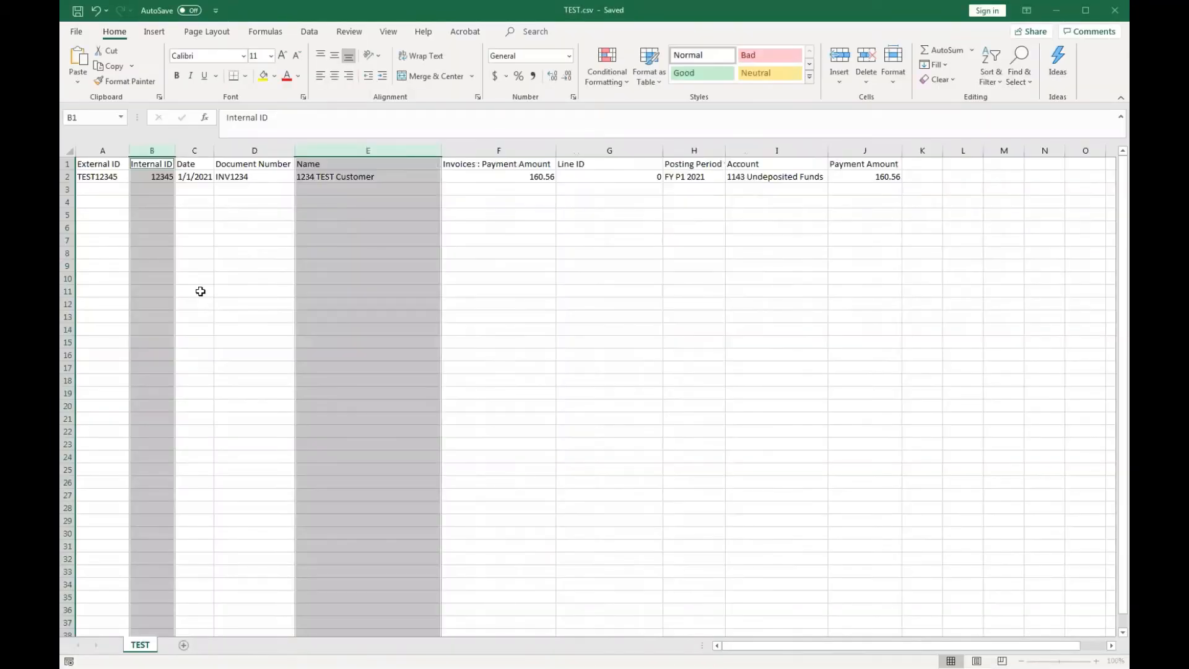
click(194, 291)
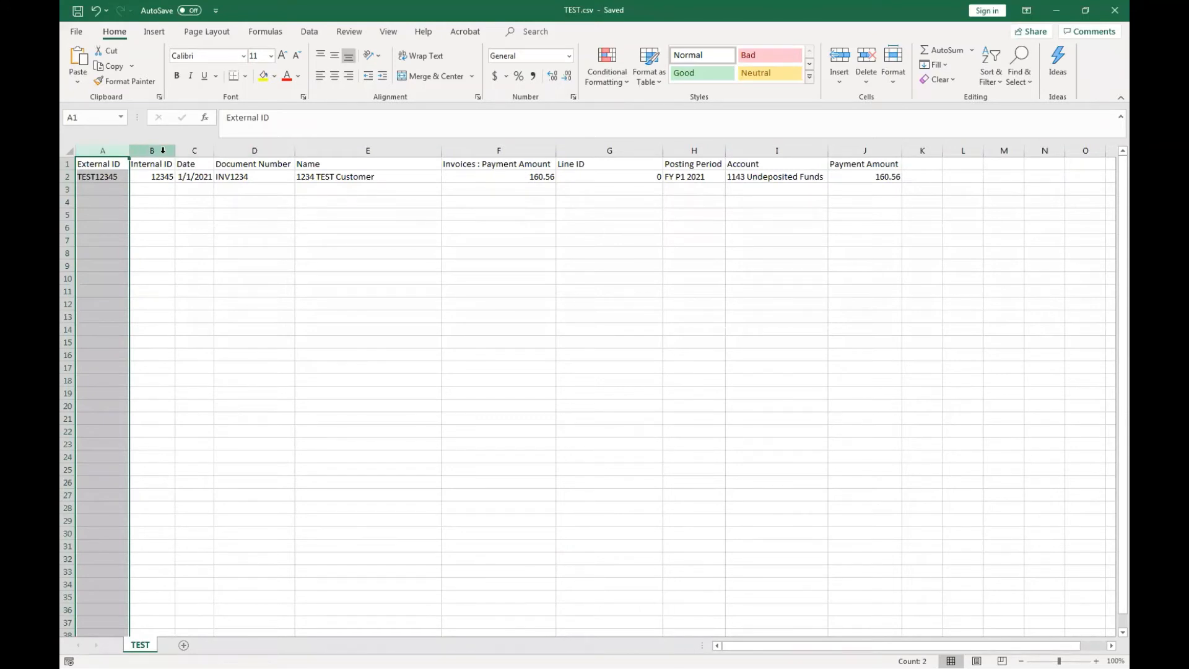
click(368, 150)
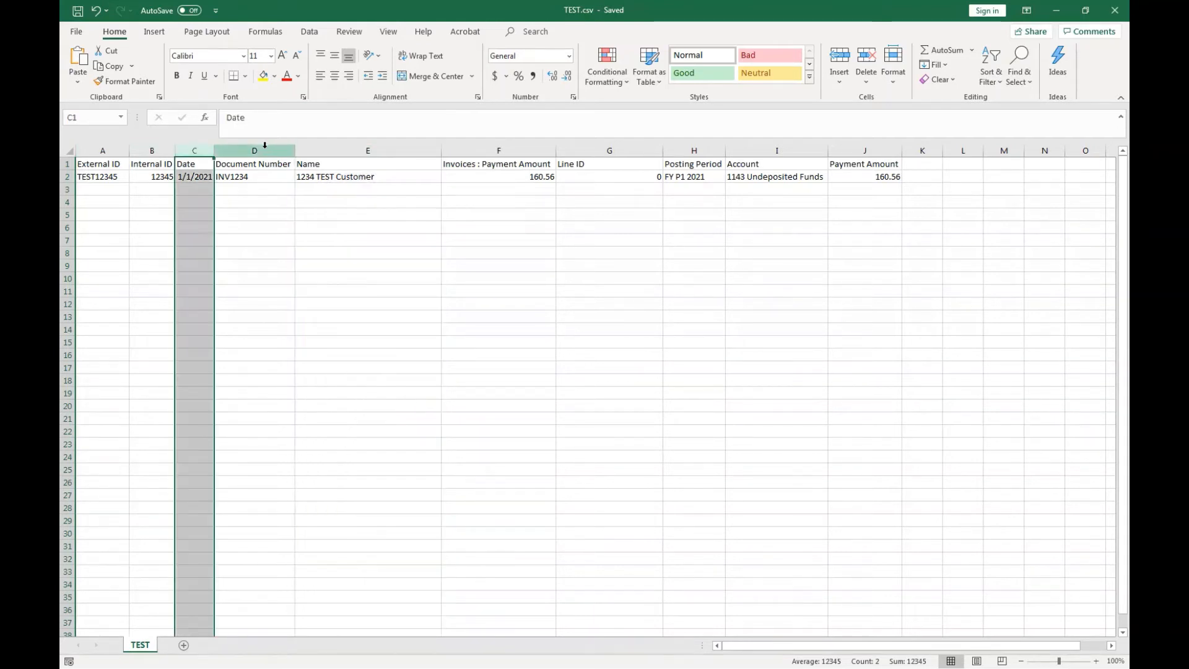
click(254, 150)
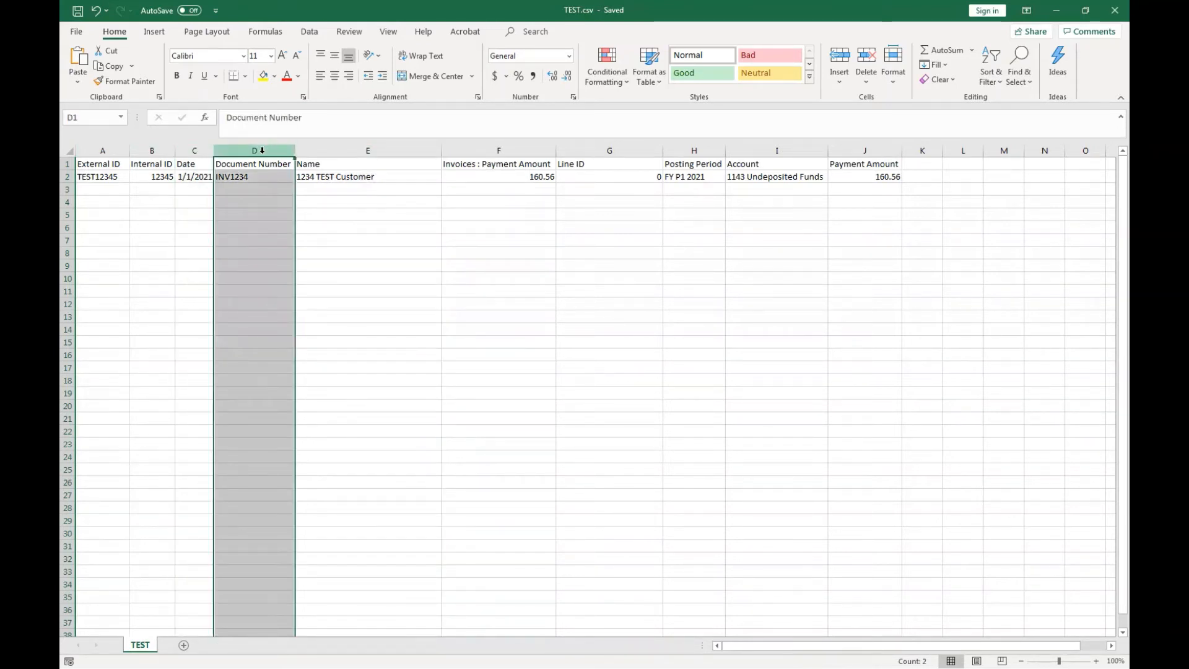
mouse_move(863, 165)
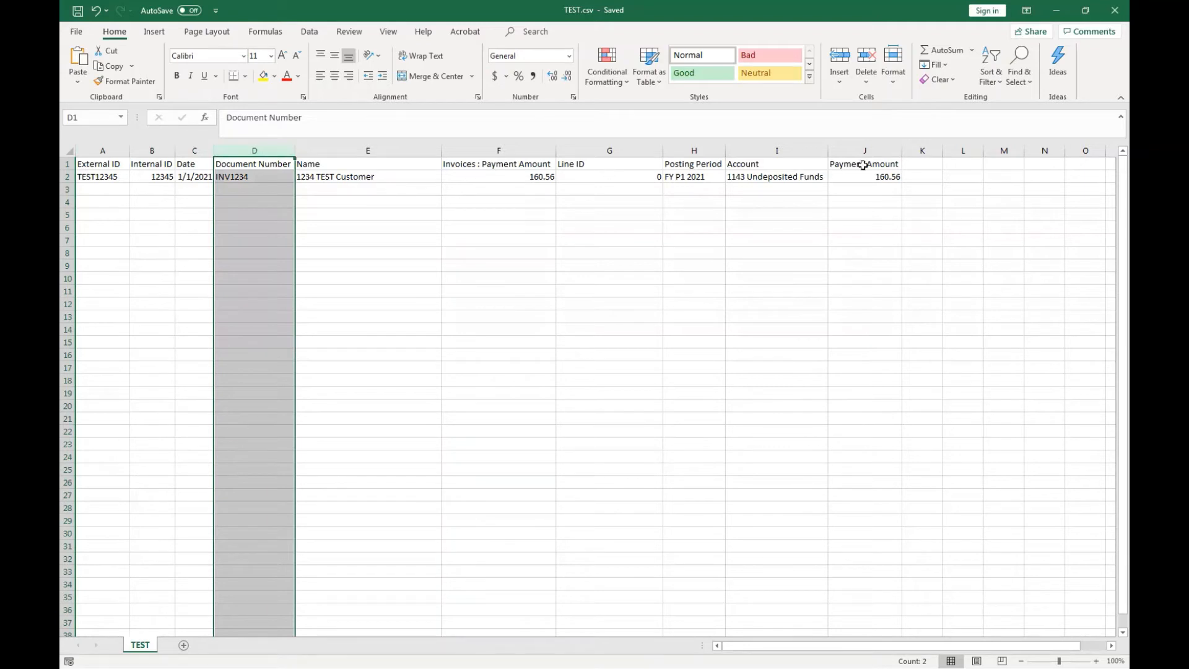
Check the Invoices : Payment Amount and Account columns, then start Import CSV Records from Setup.
click(498, 150)
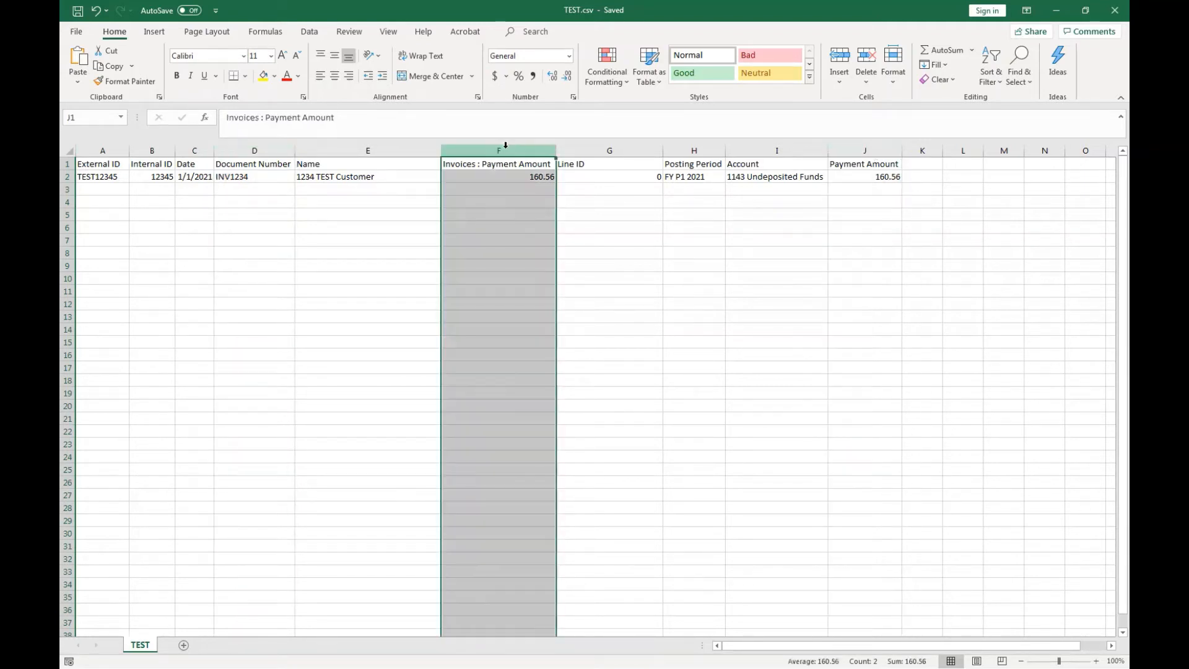
click(609, 150)
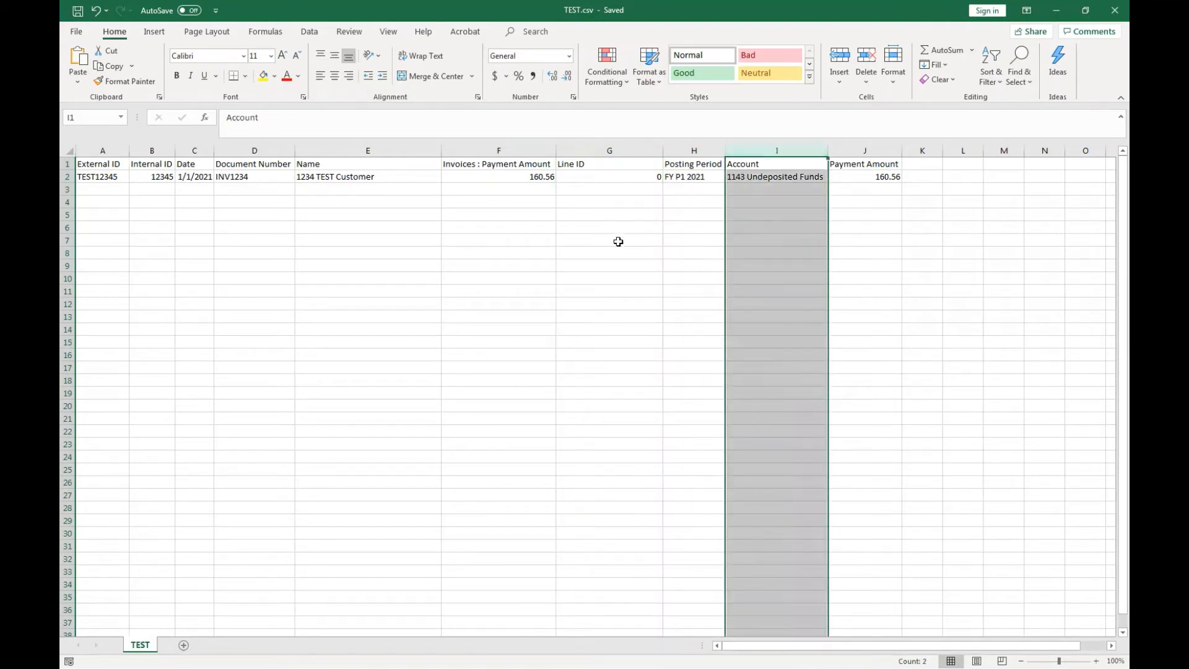
mouse_move(630, 229)
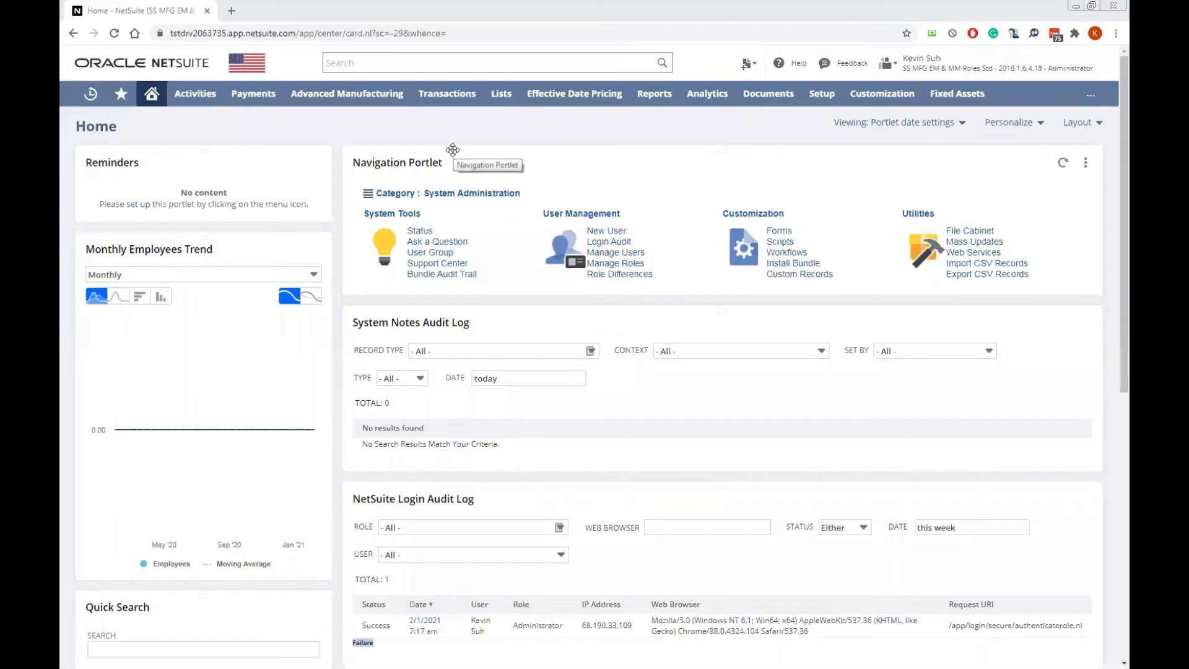
mouse_move(657, 113)
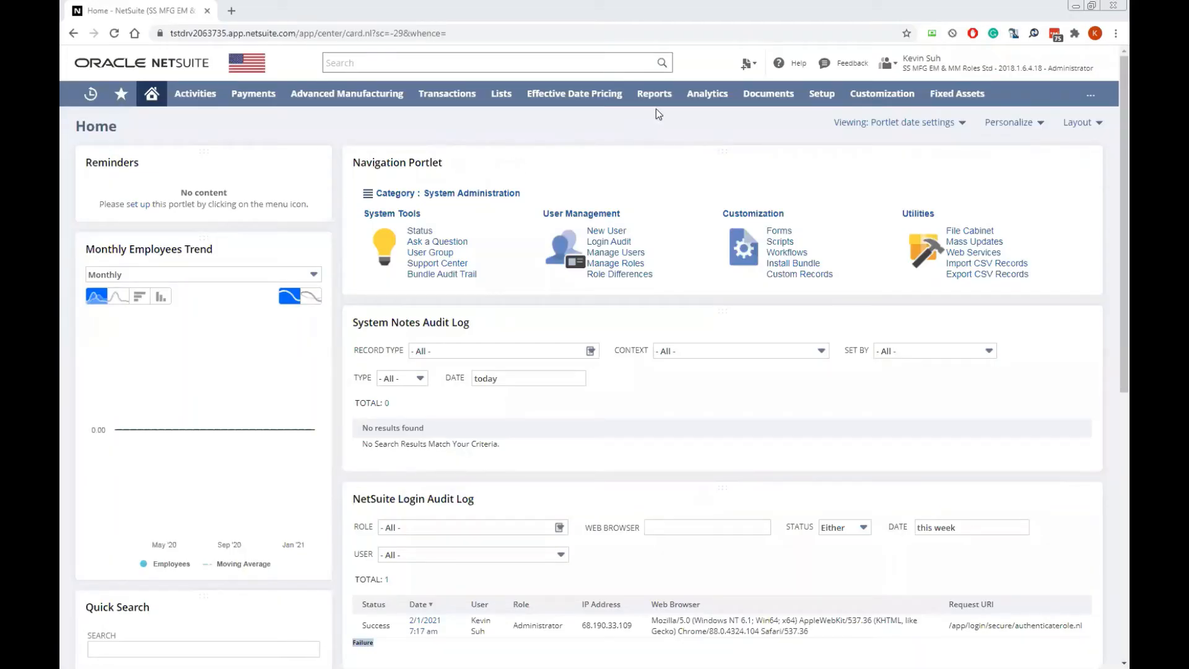
click(821, 94)
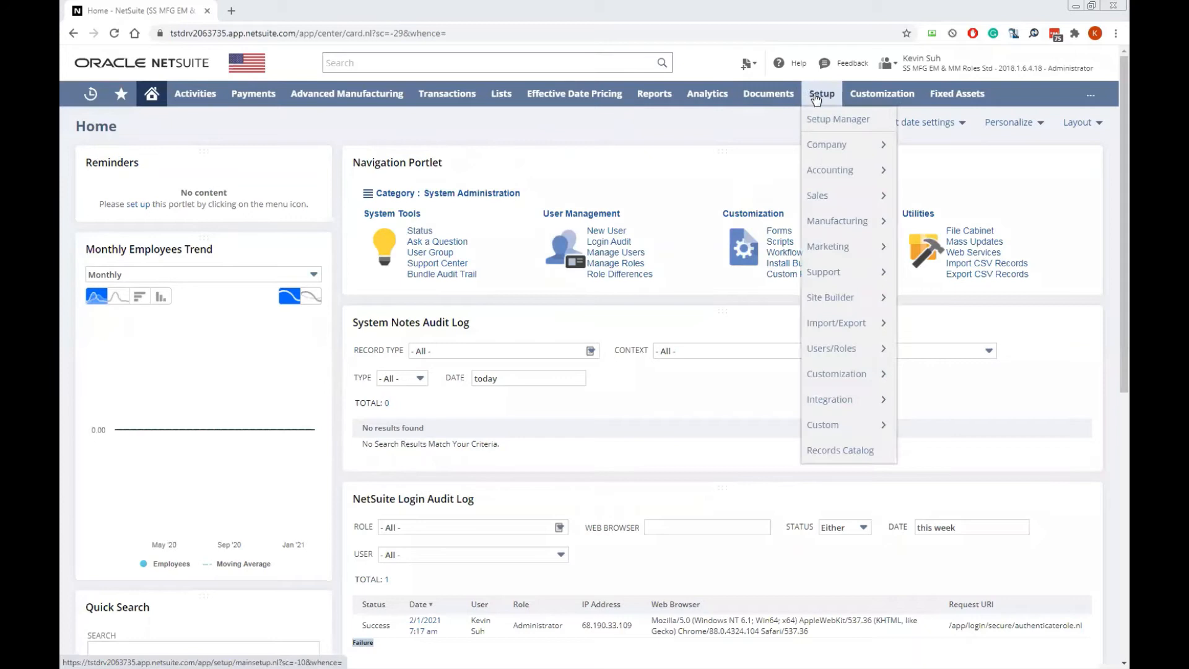
mouse_move(835, 322)
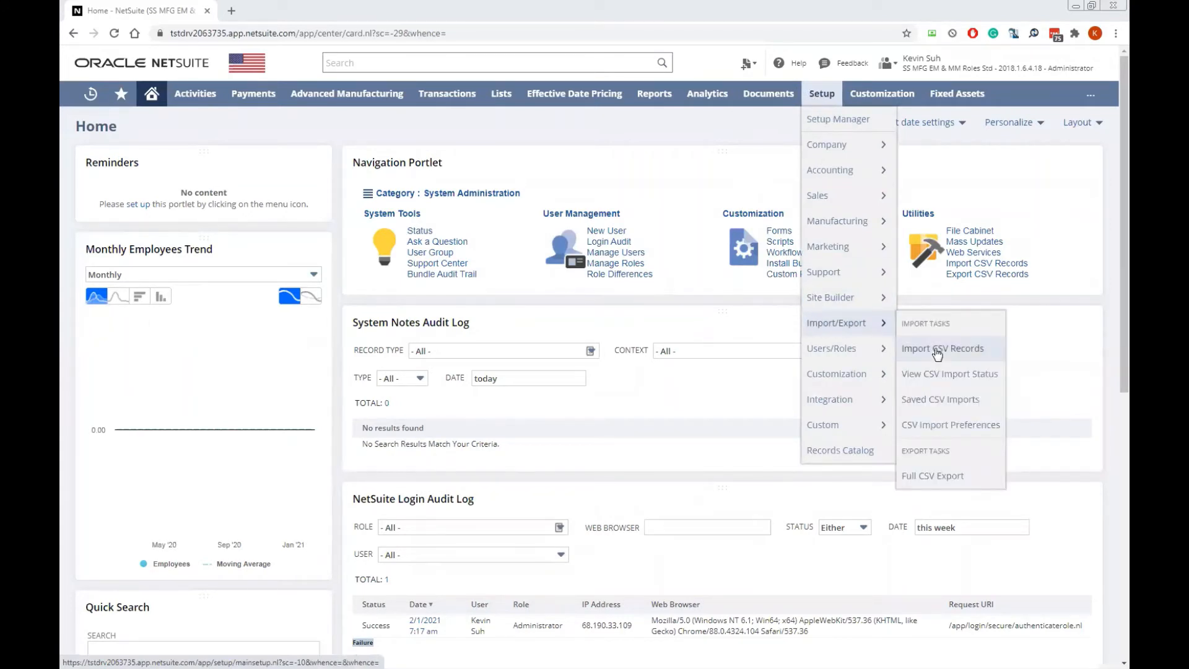
mouse_move(287, 415)
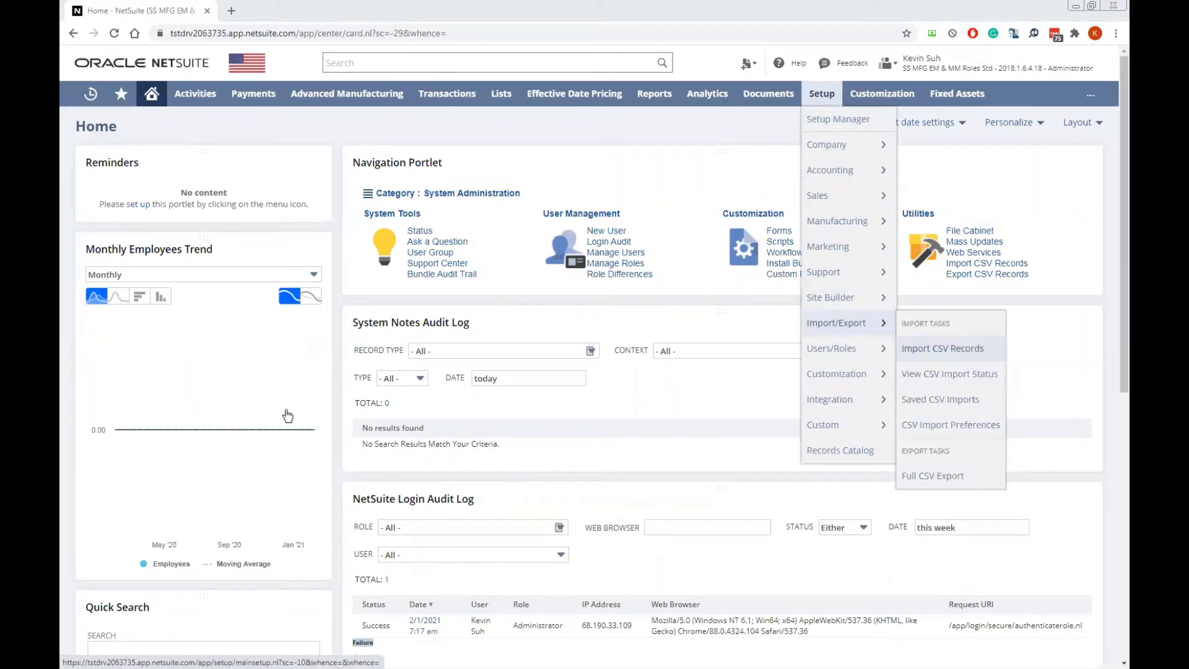
click(941, 348)
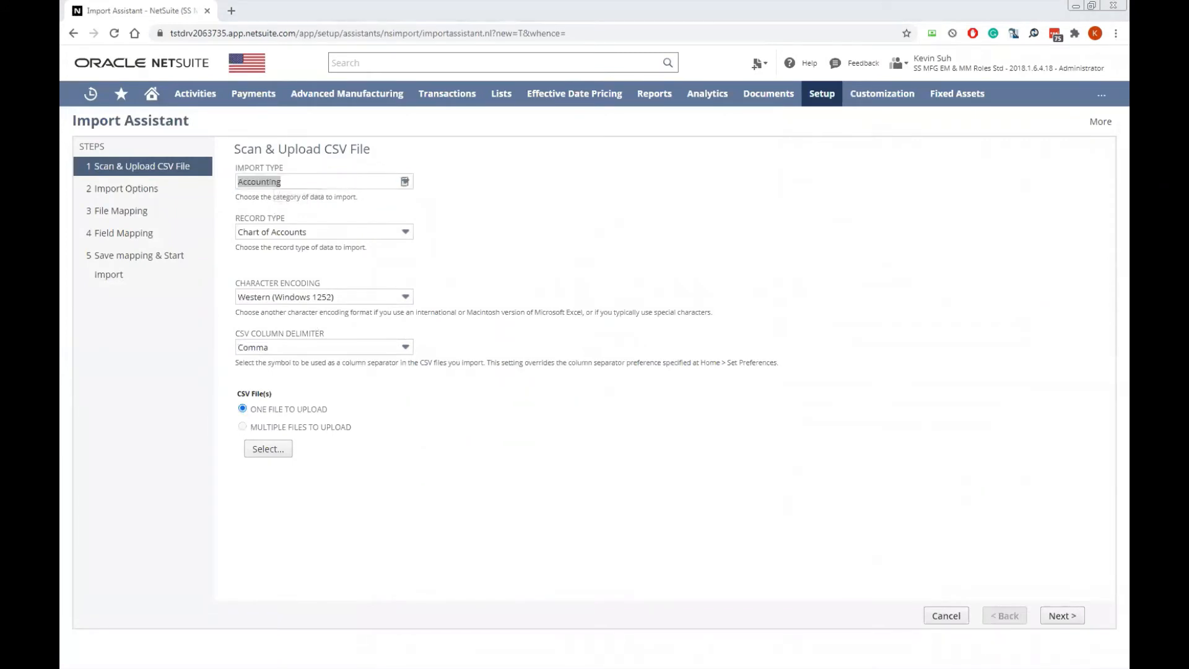
Choose Transactions as the import type and Customer Payment as the record type.
click(323, 181)
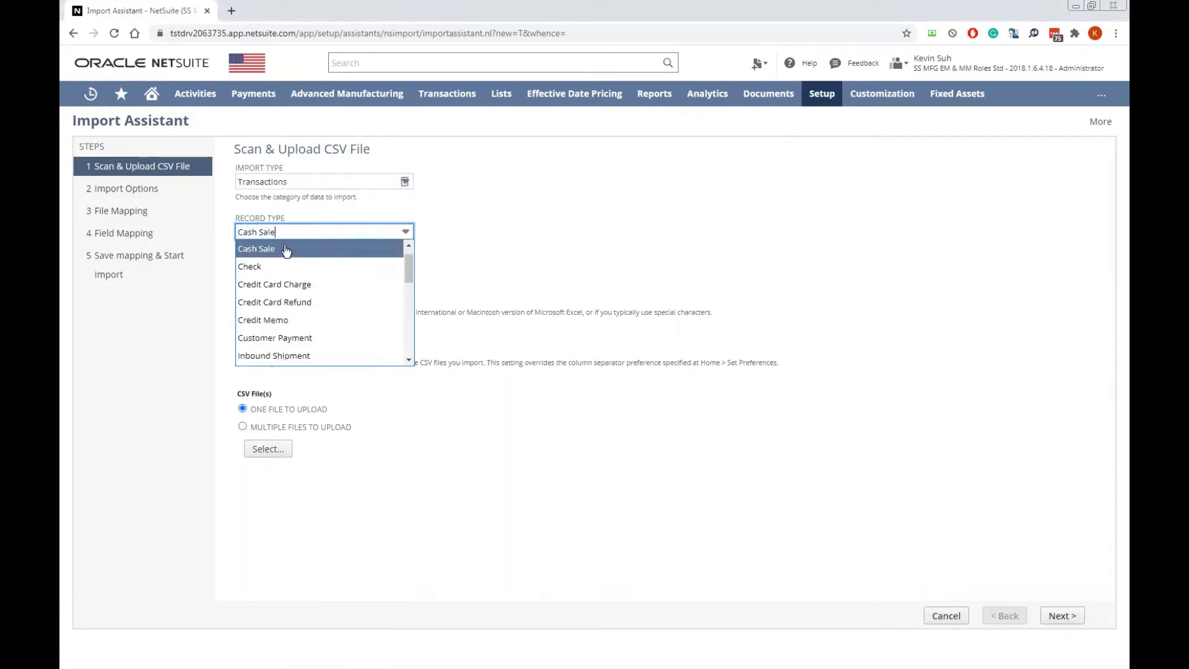
mouse_move(318, 338)
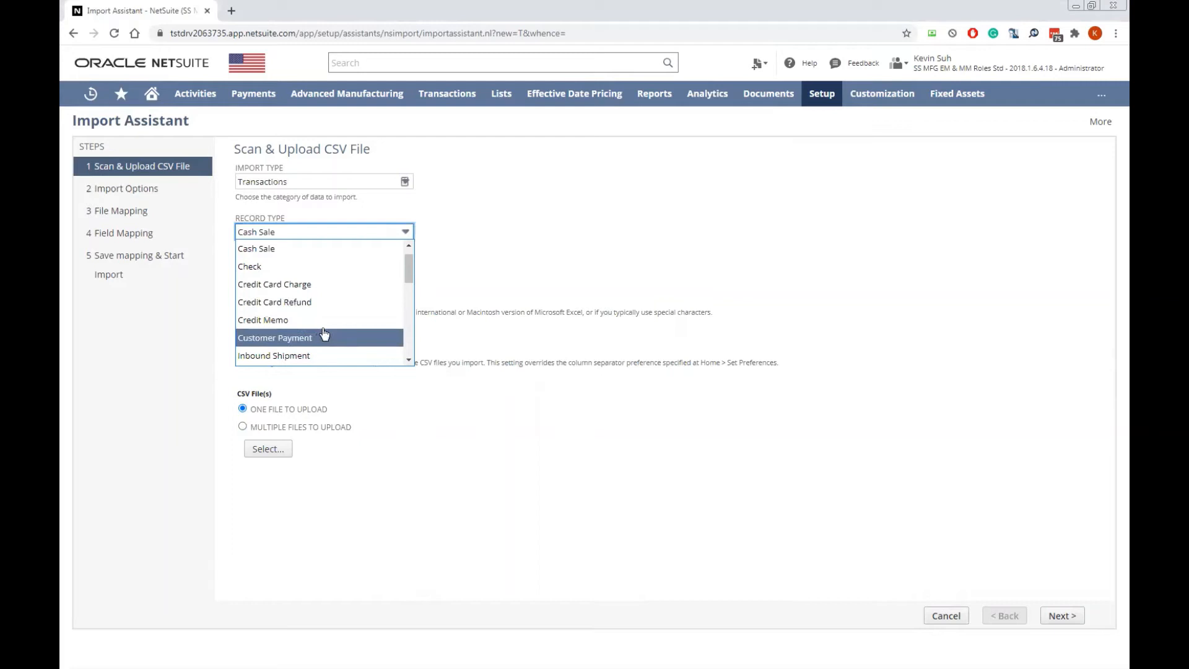
click(274, 337)
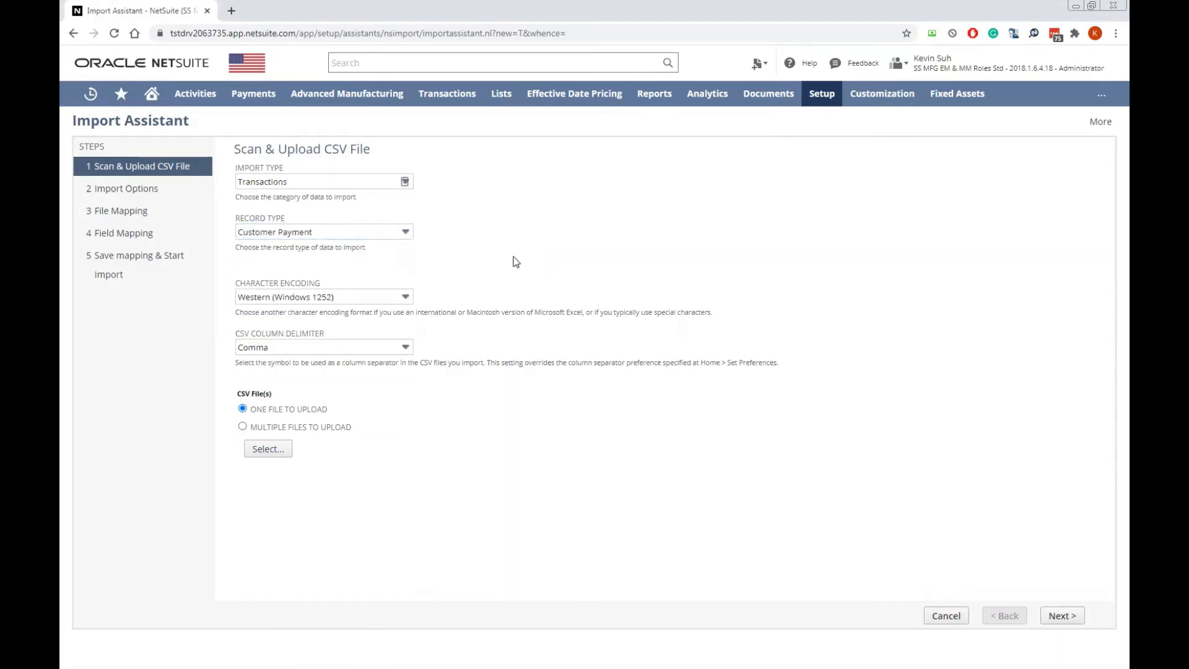
mouse_move(343, 372)
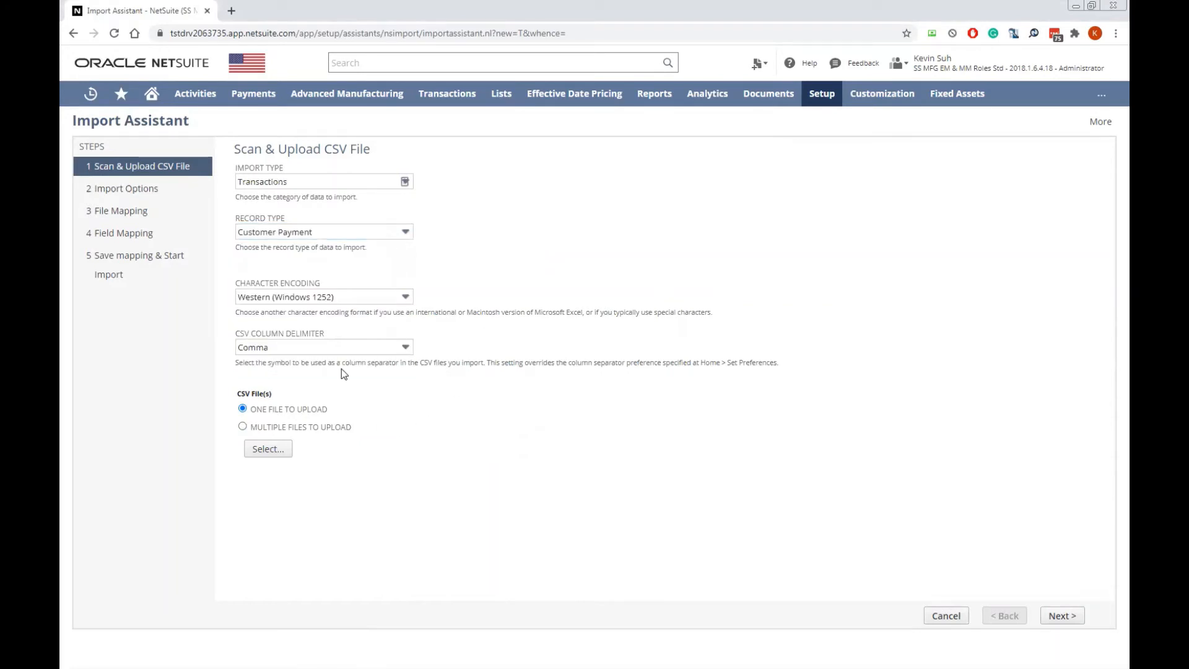
Upload TEST.csv from the Desktop and advance to Import Options.
click(267, 449)
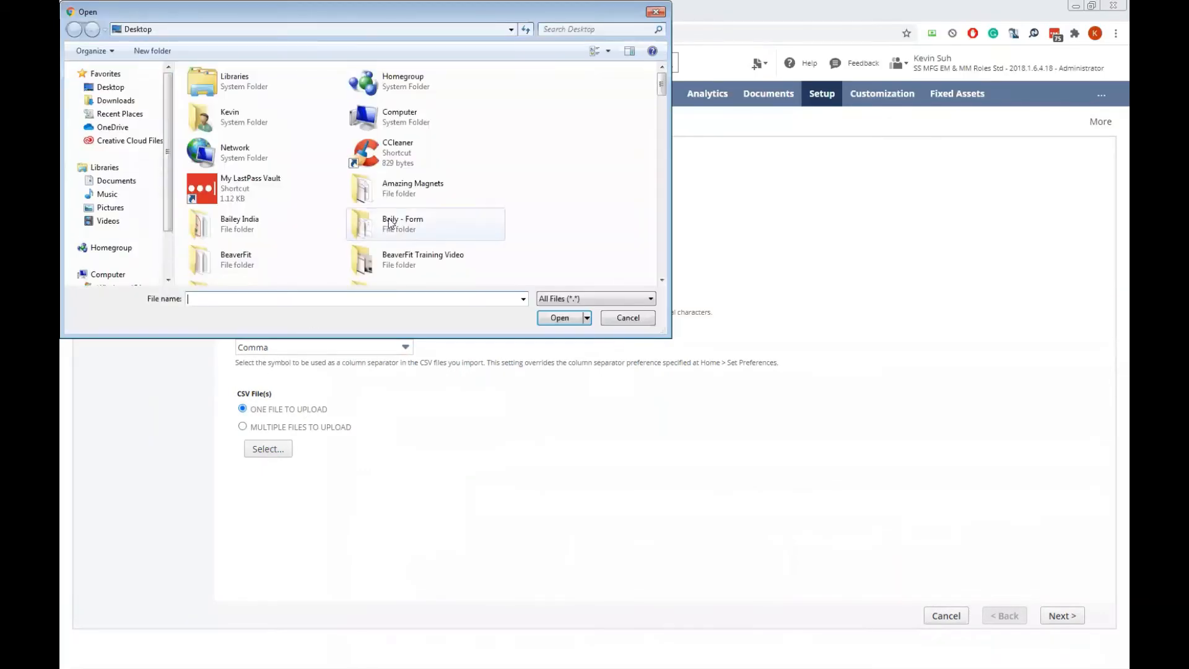
click(235, 113)
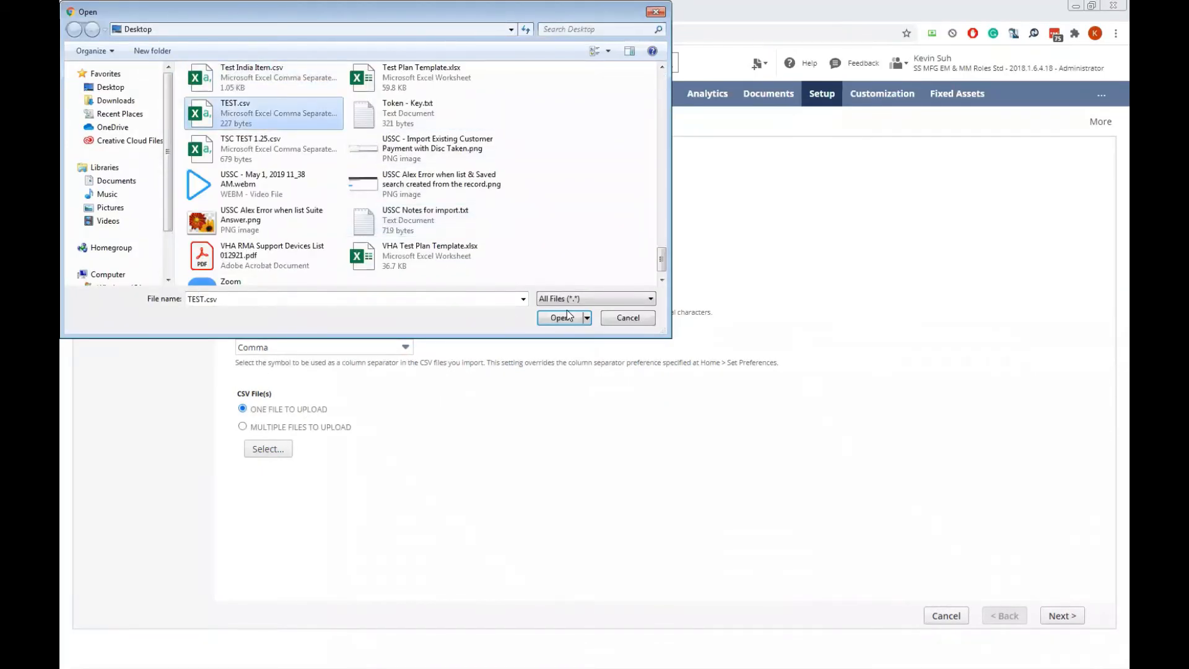
click(560, 317)
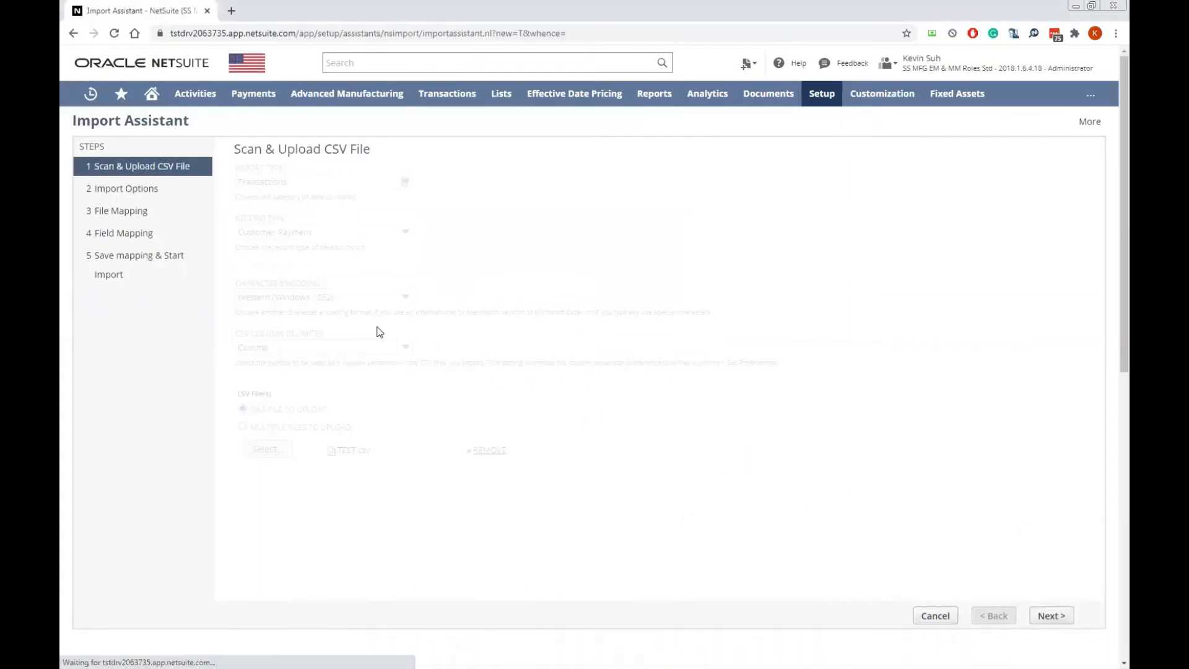
click(1050, 615)
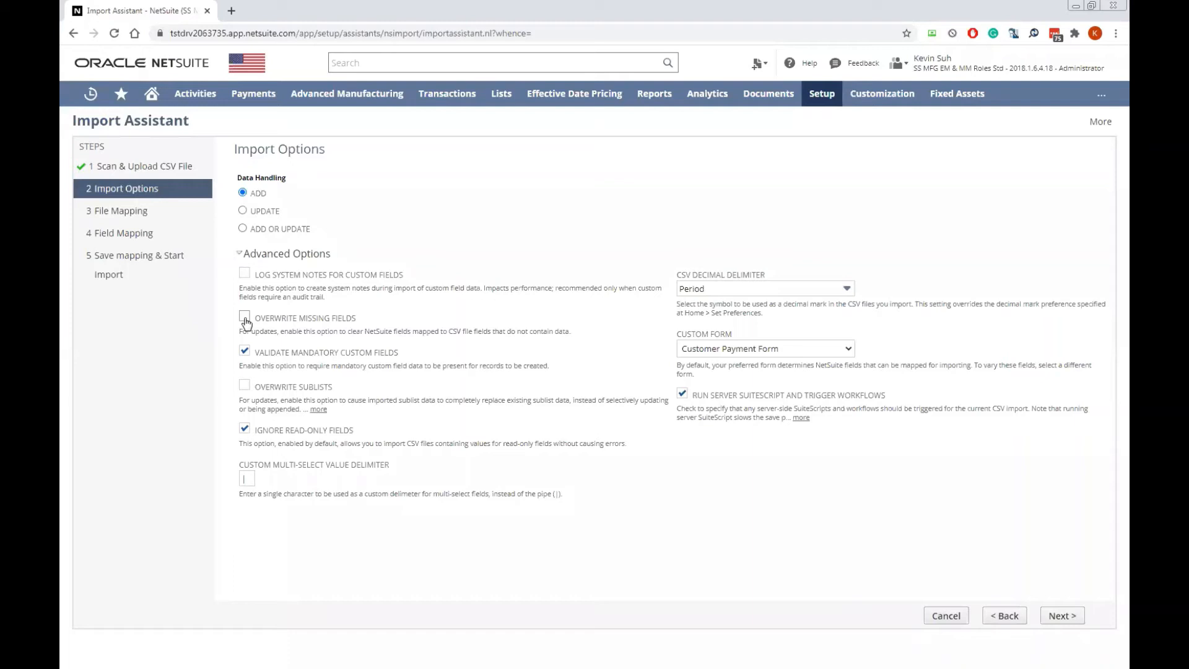
Enable Overwrite Missing Fields and proceed to Field Mapping.
click(244, 318)
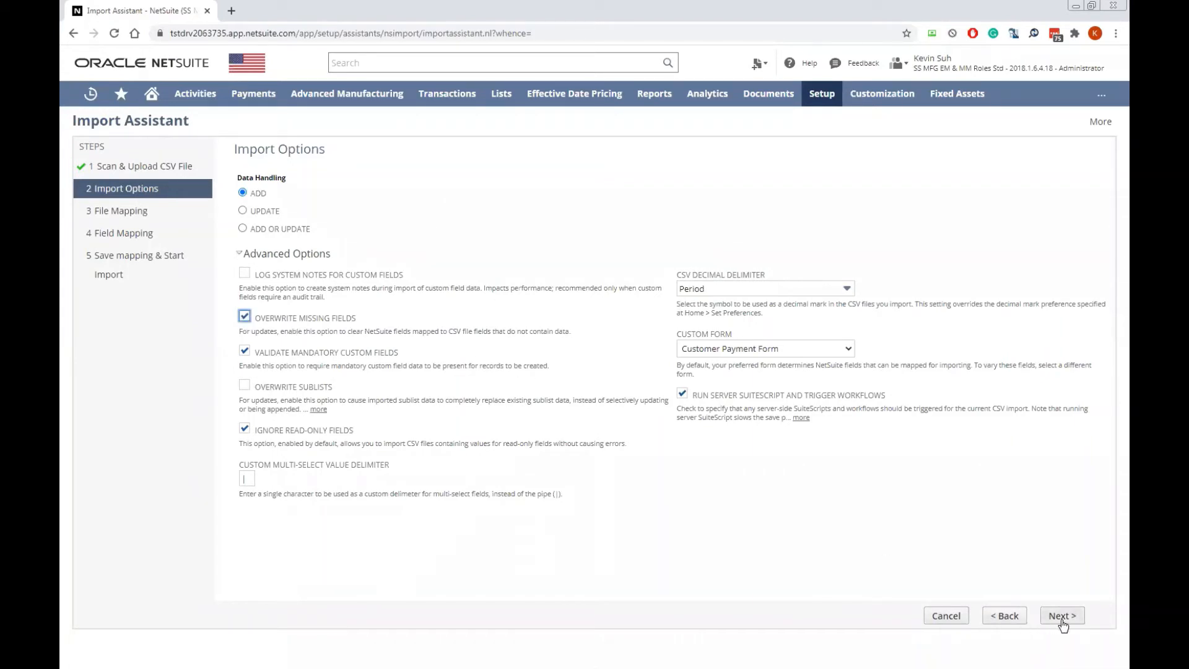
mouse_move(1080, 618)
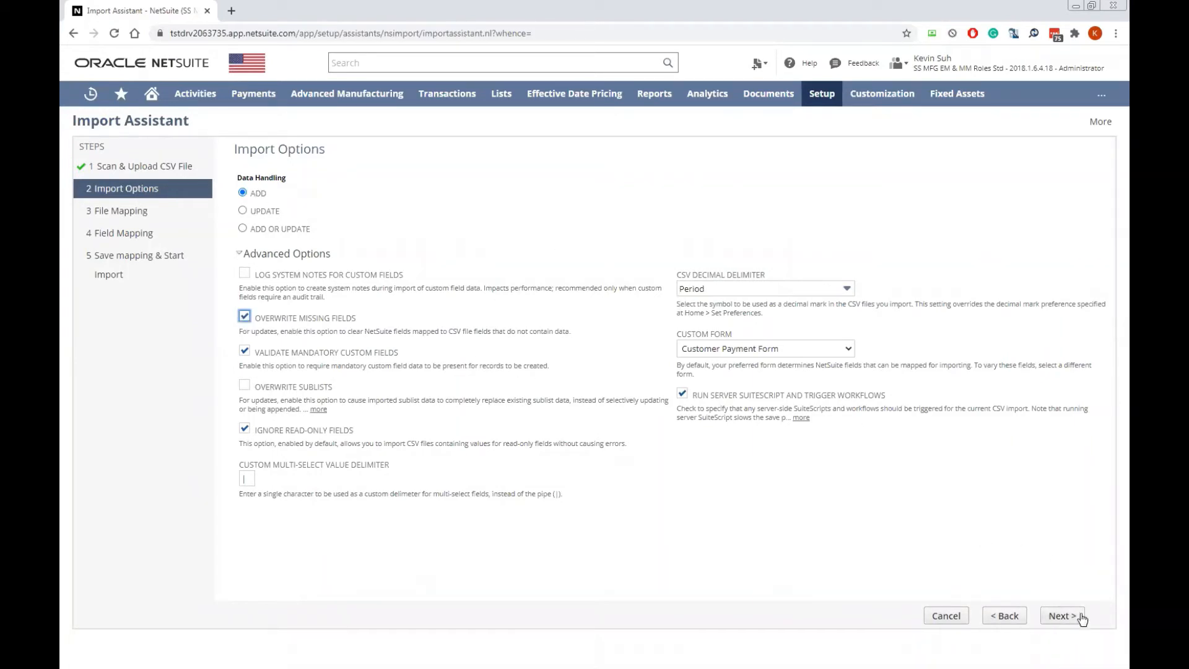
click(1061, 615)
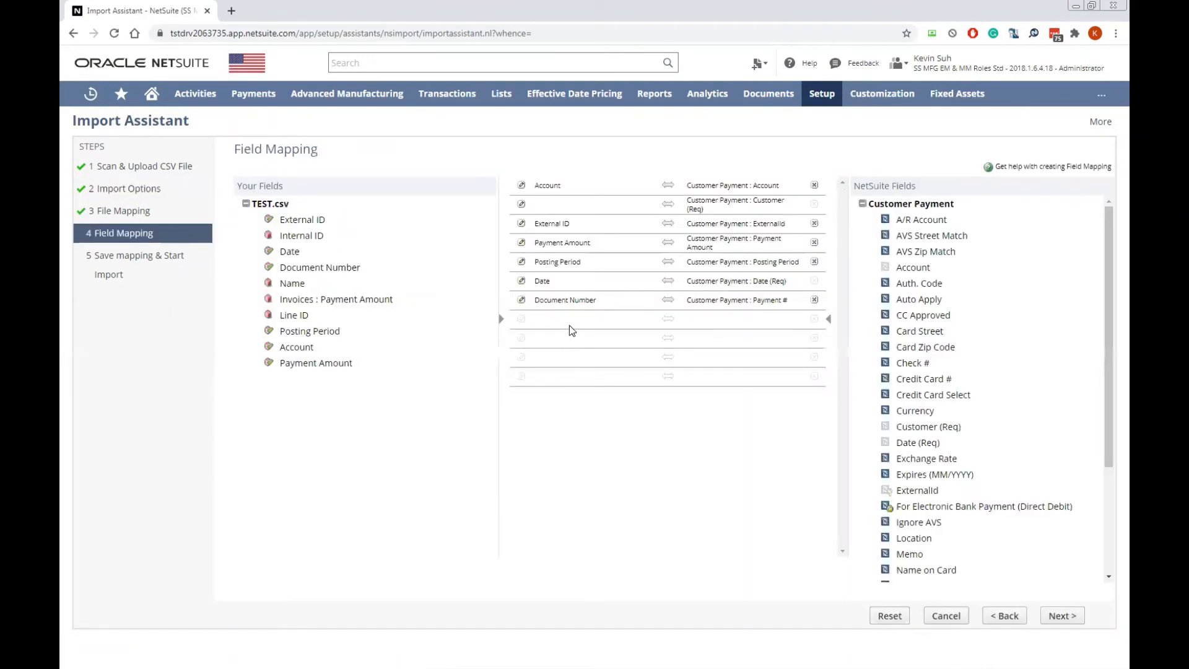
mouse_move(706, 365)
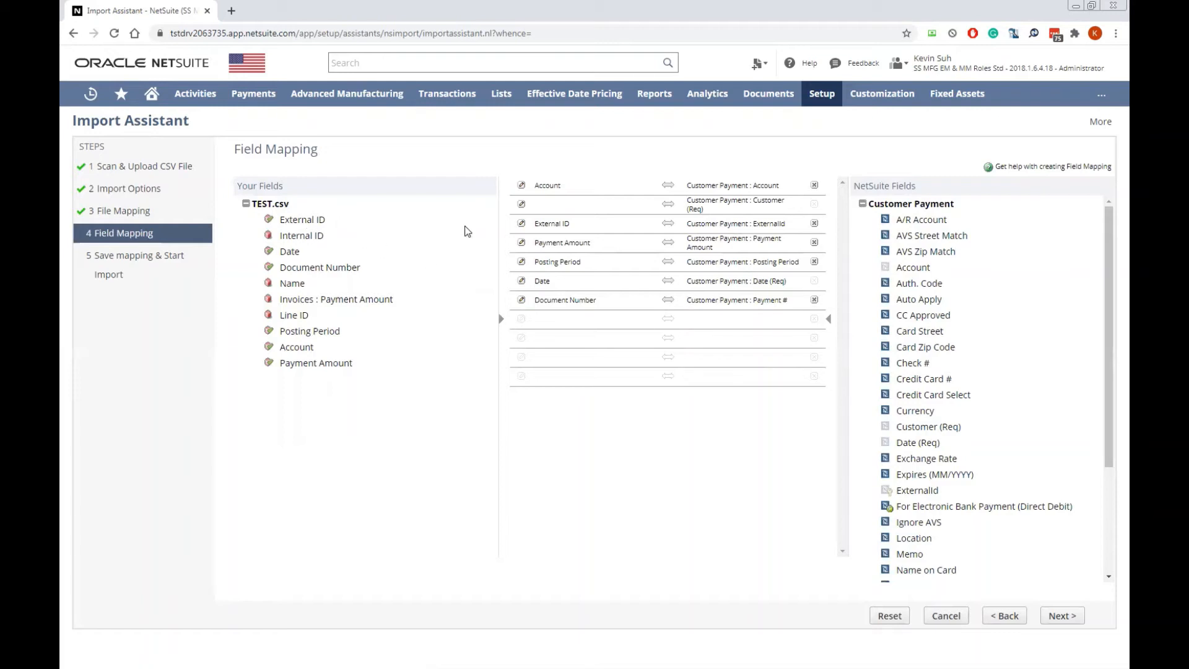
mouse_move(783, 248)
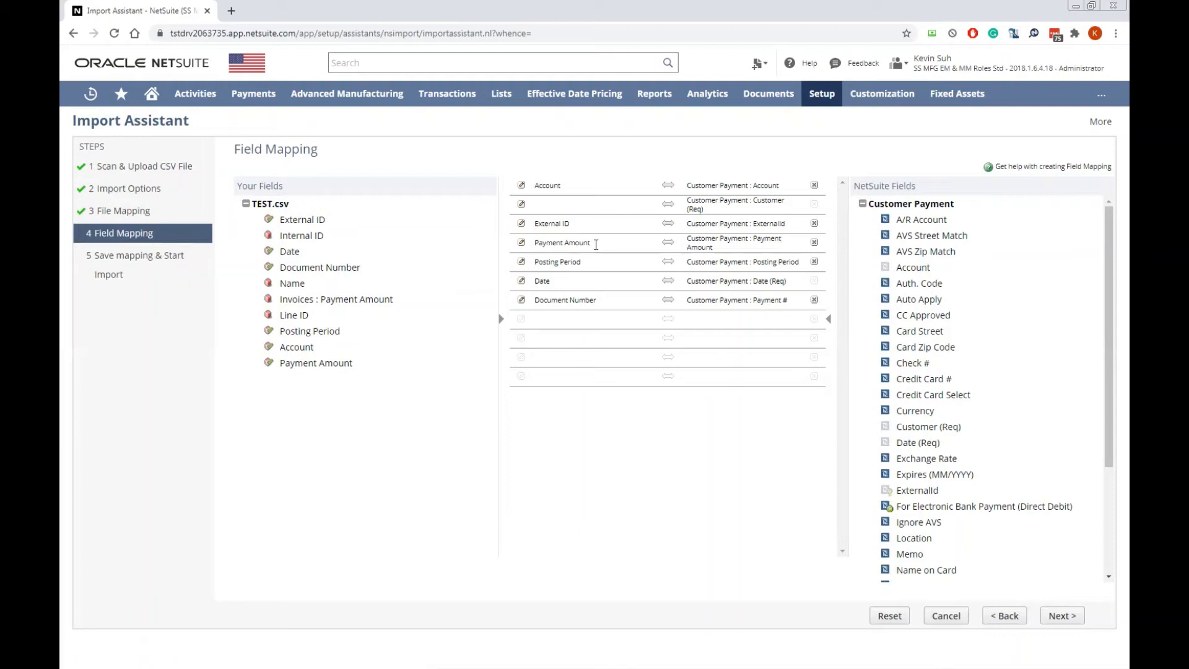
mouse_move(665, 273)
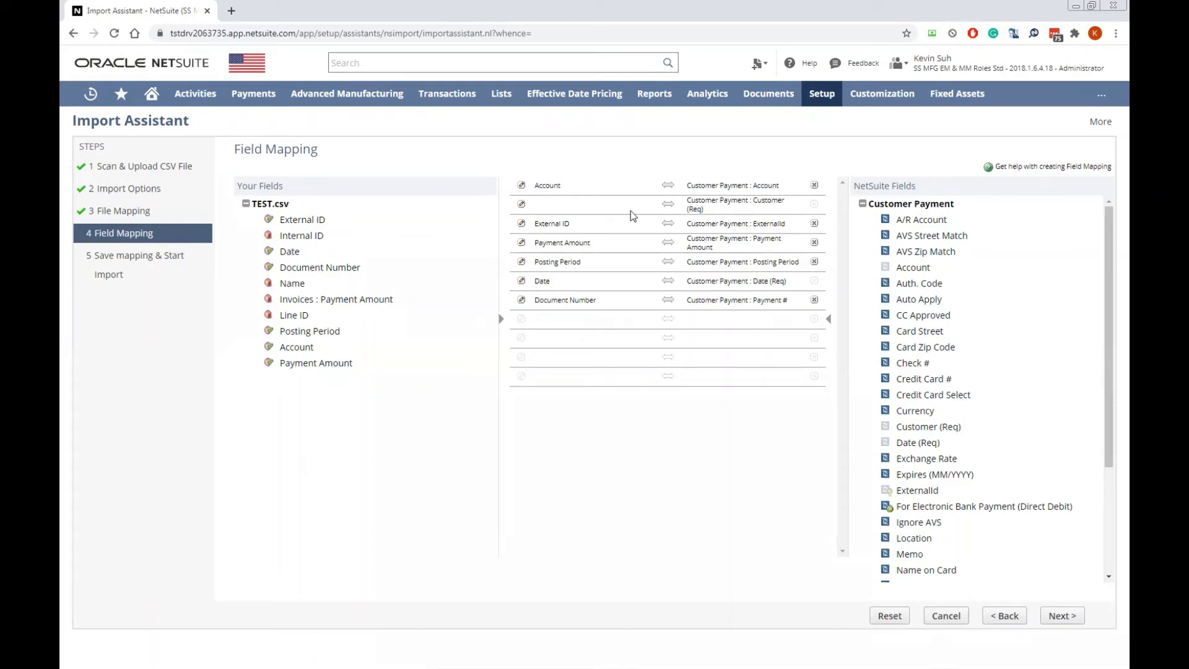
Map the CSV Internal ID to Customer (Req) and confirm the reference type.
click(301, 235)
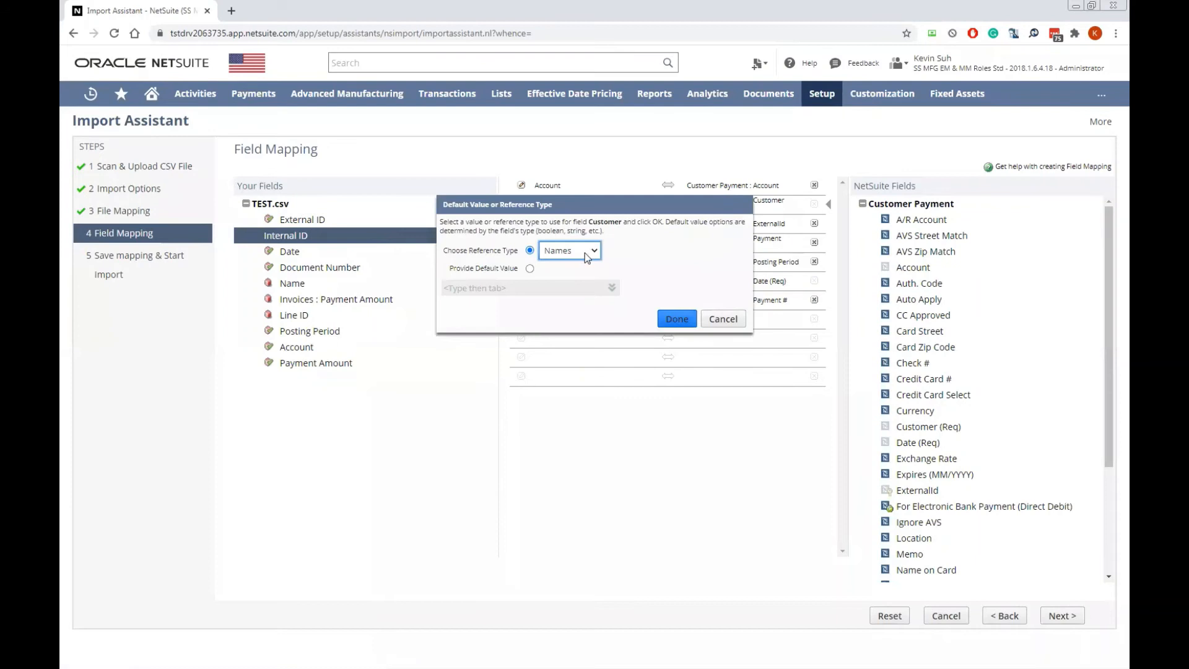
click(676, 319)
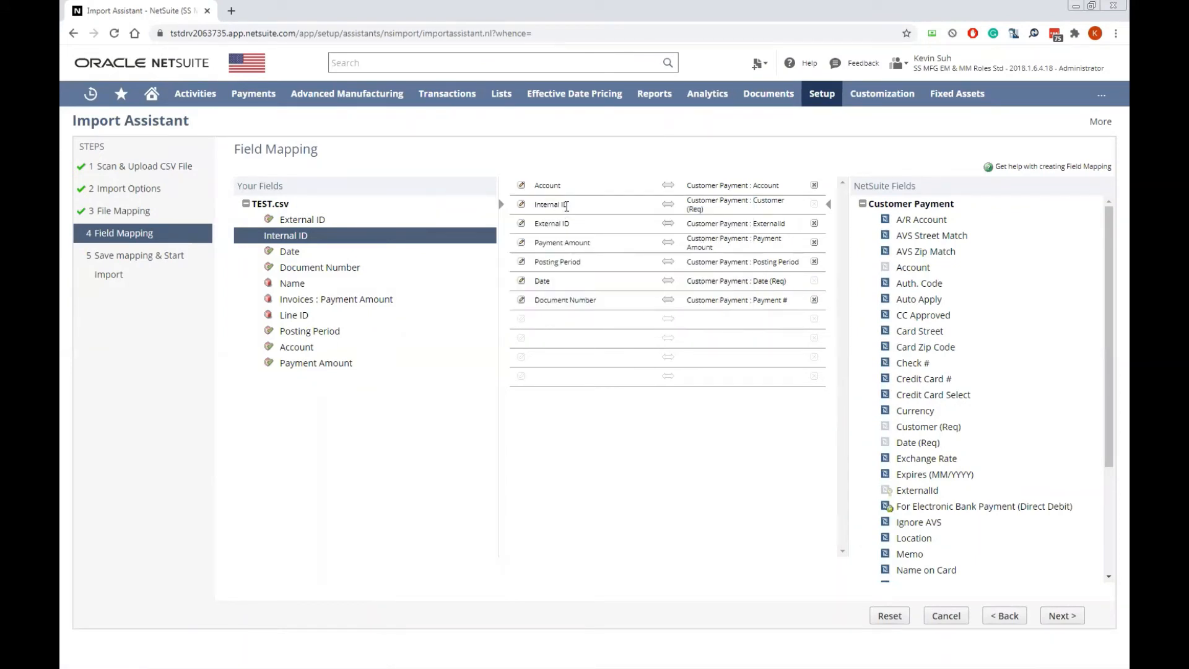
mouse_move(674, 213)
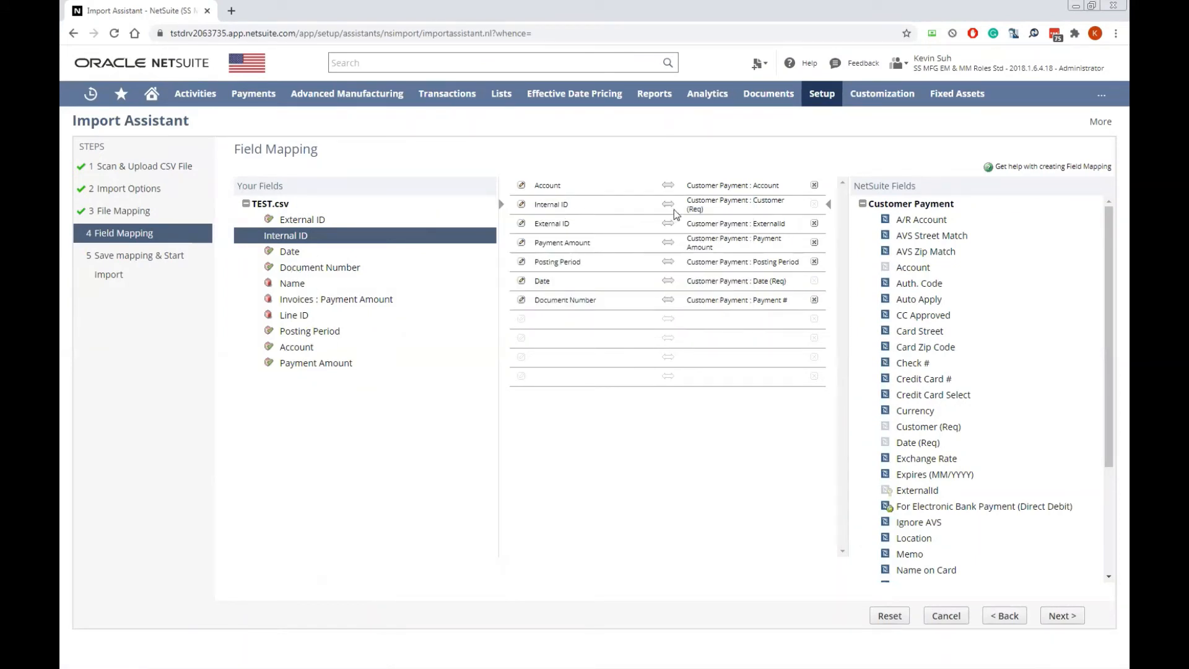
Add the Customer Payment Invoices sublist's Invoice (Req) field and accept its required fields.
scroll(down, 3)
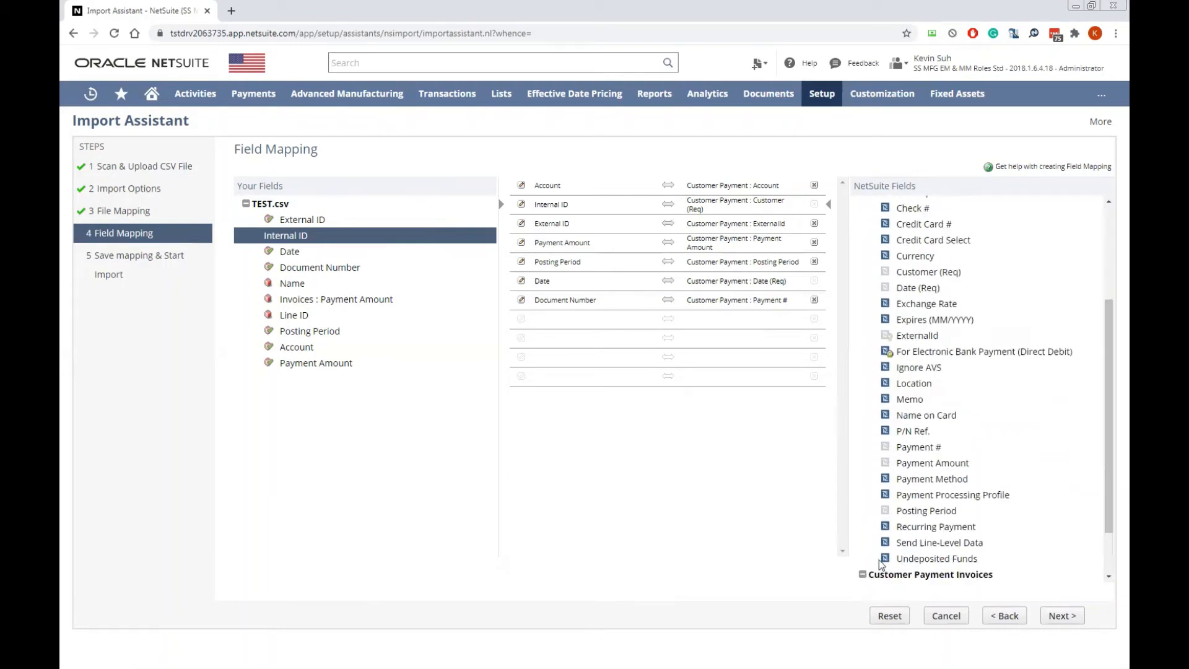
scroll(down, 3)
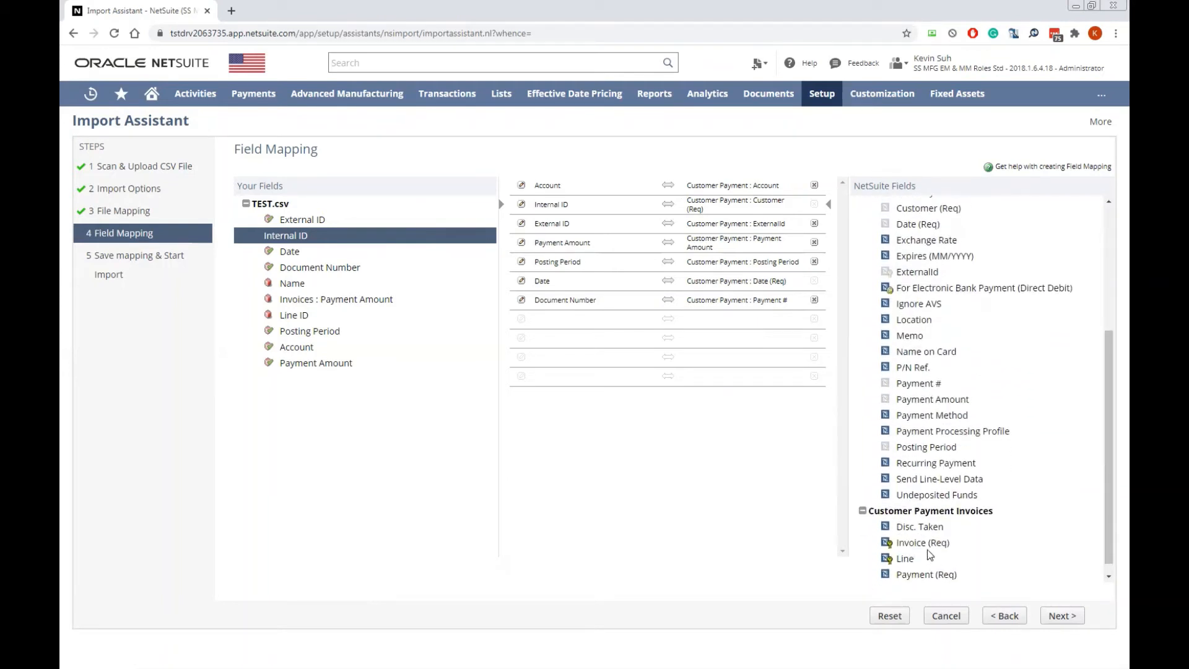
click(922, 542)
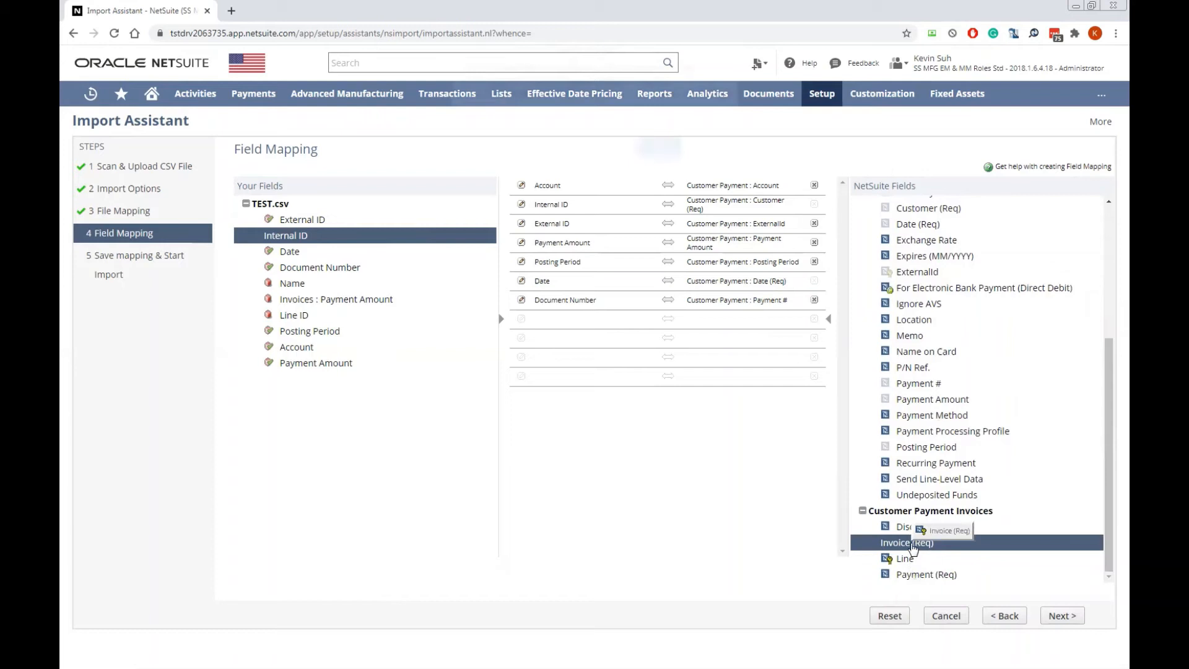
click(906, 542)
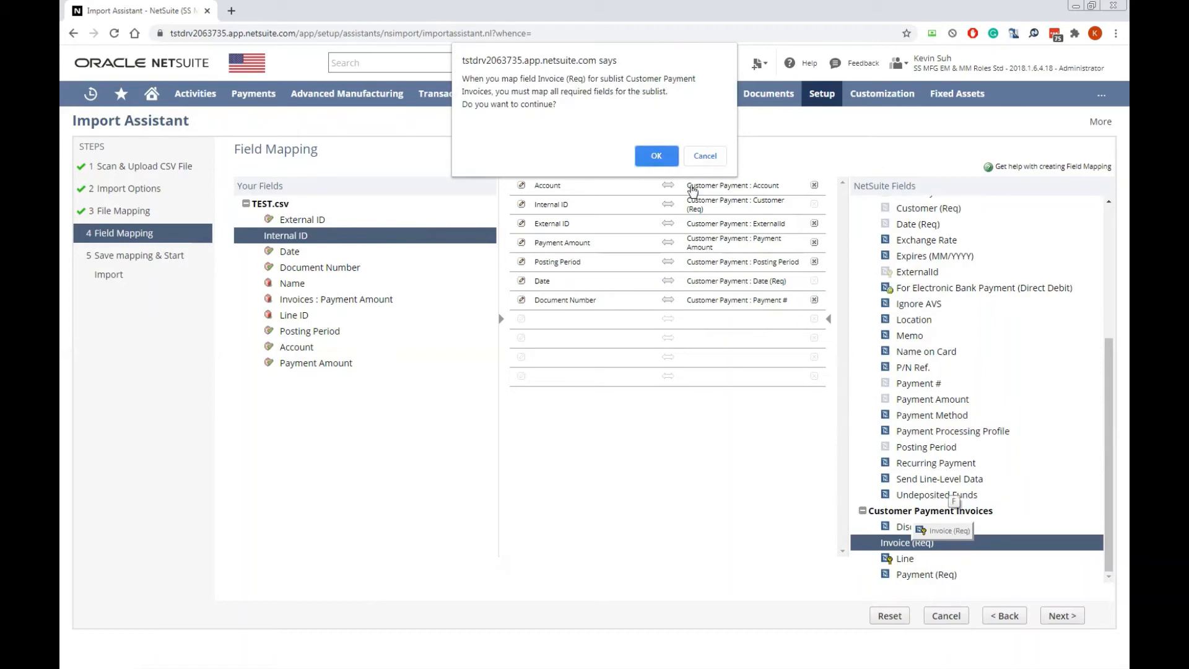
click(655, 155)
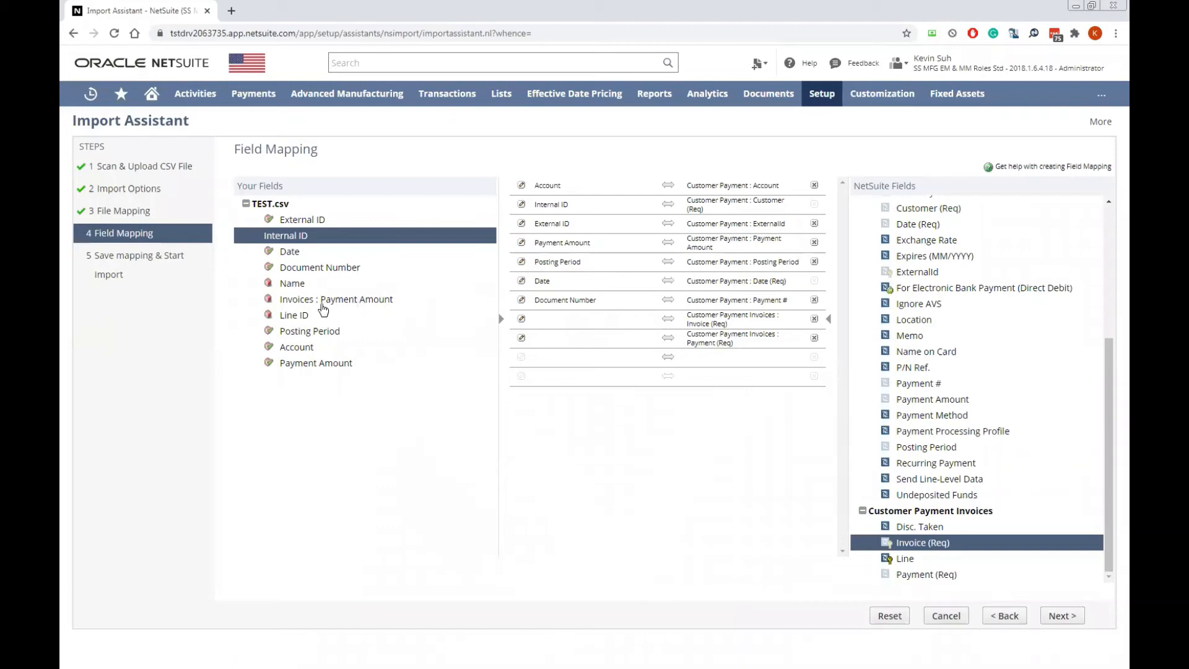
Map Invoices : Payment Amount to the sublist payment and Line ID to Line.
click(319, 267)
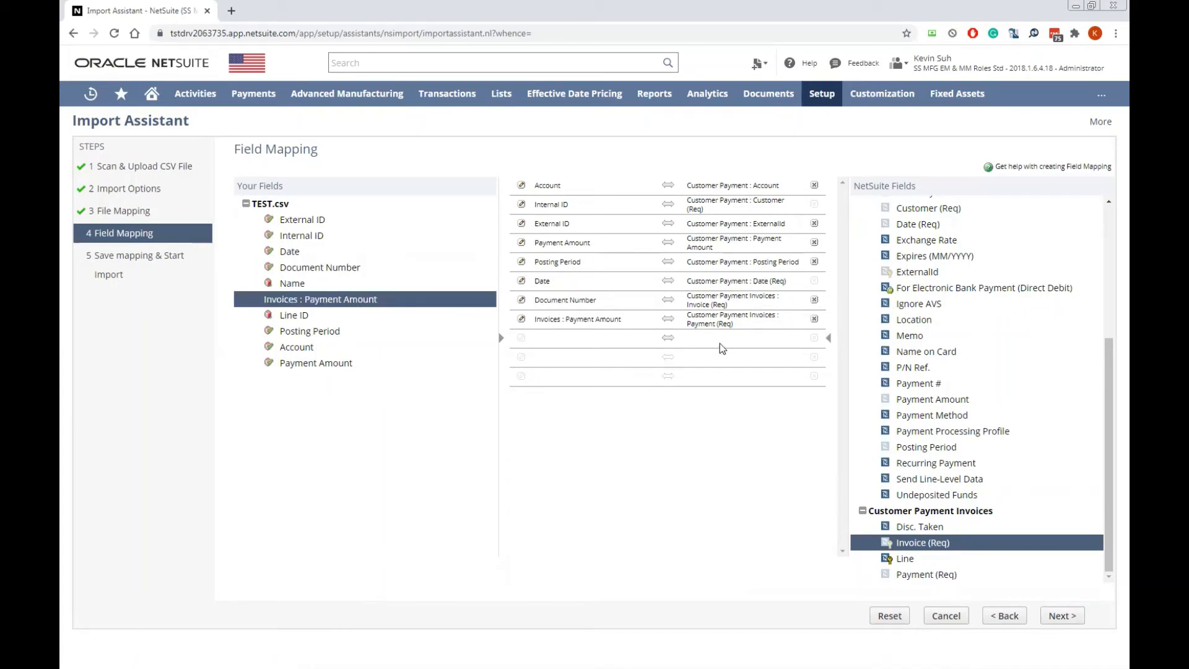
click(903, 558)
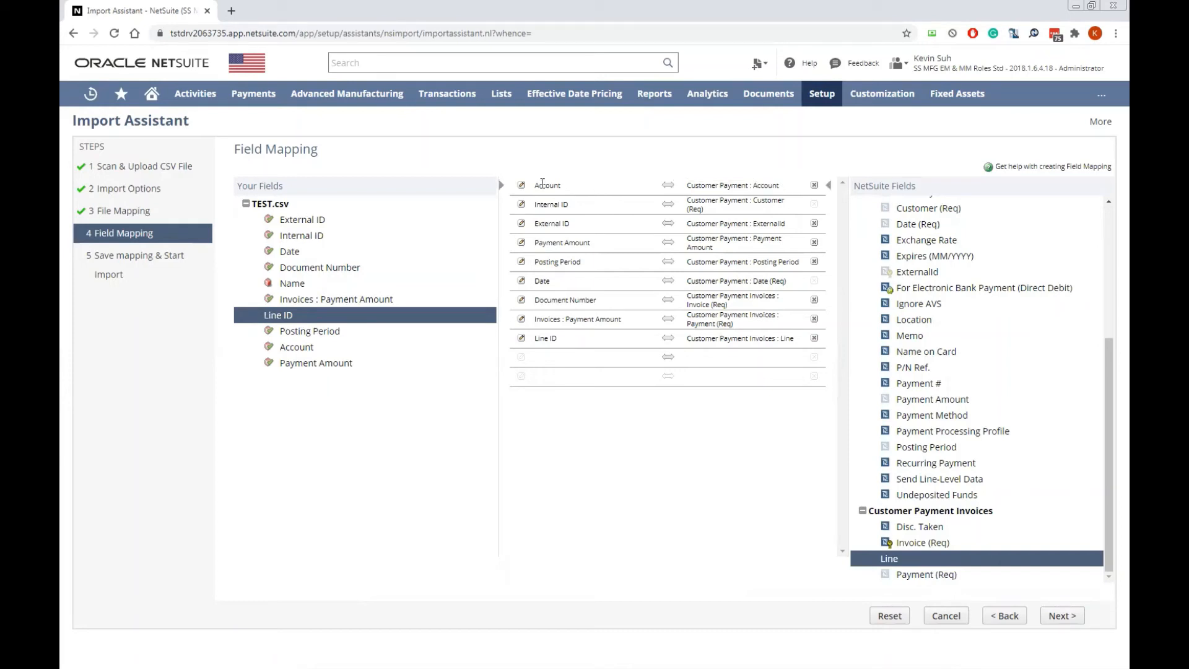
click(733, 203)
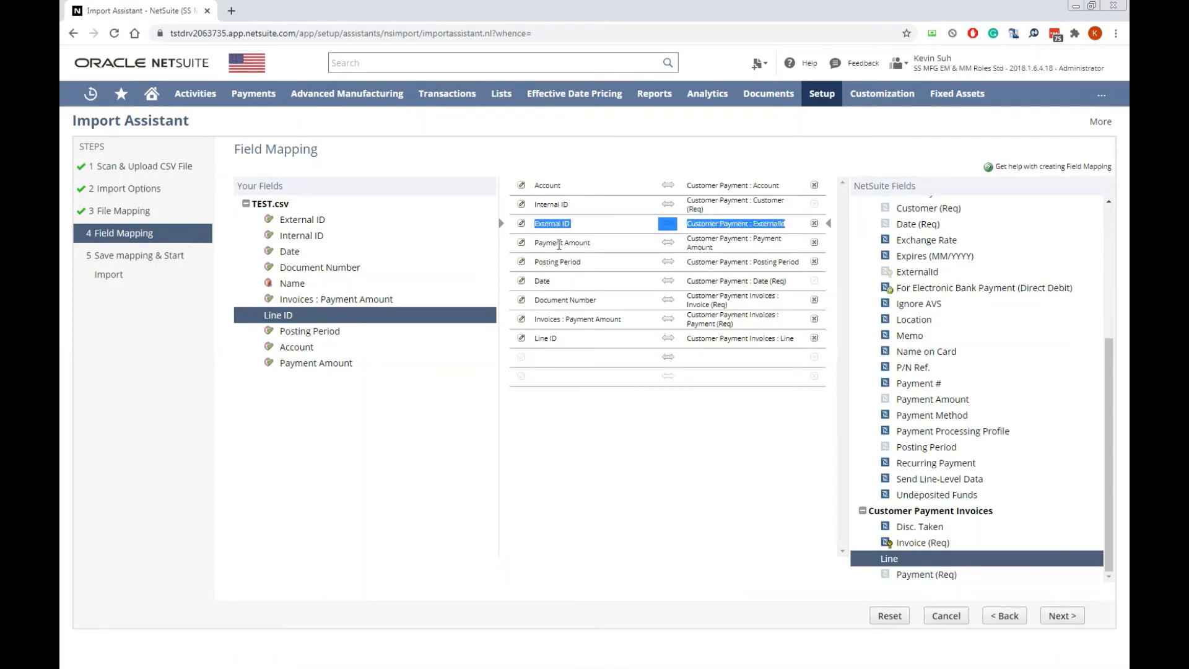
click(561, 242)
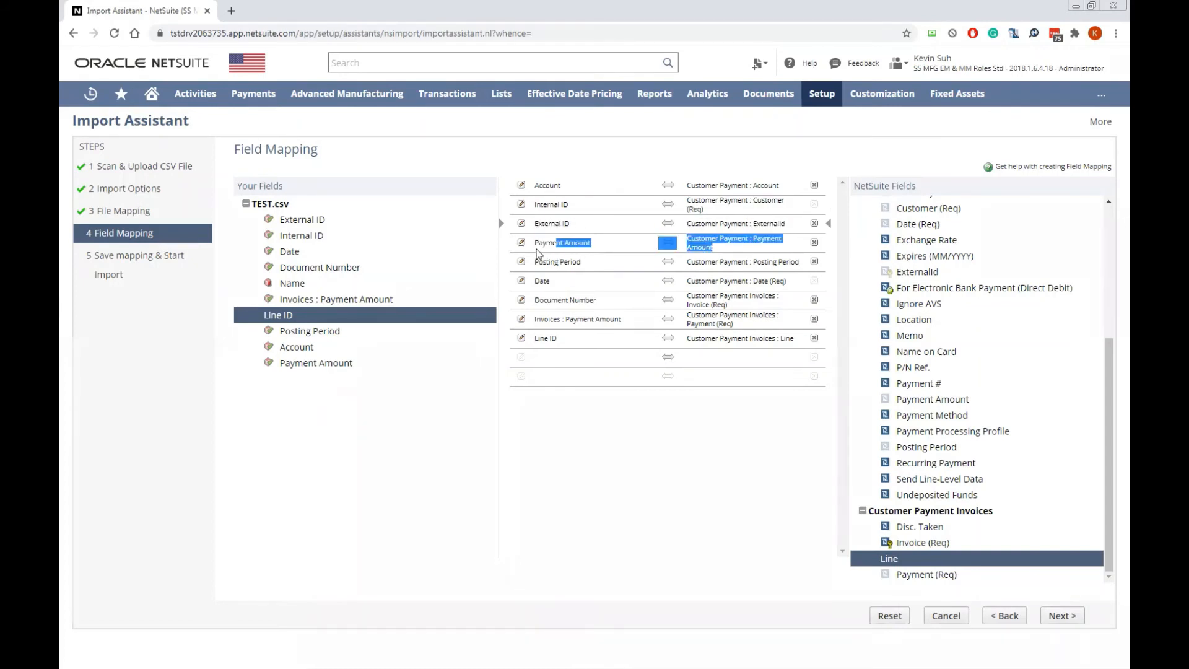
click(561, 242)
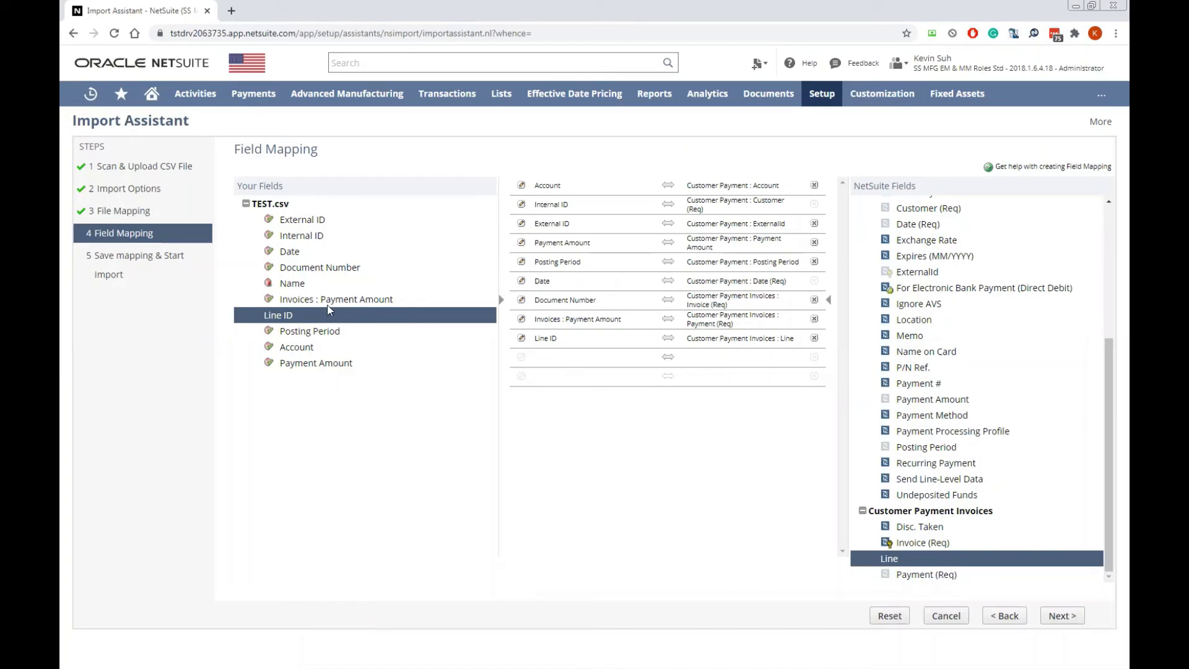
mouse_move(578, 332)
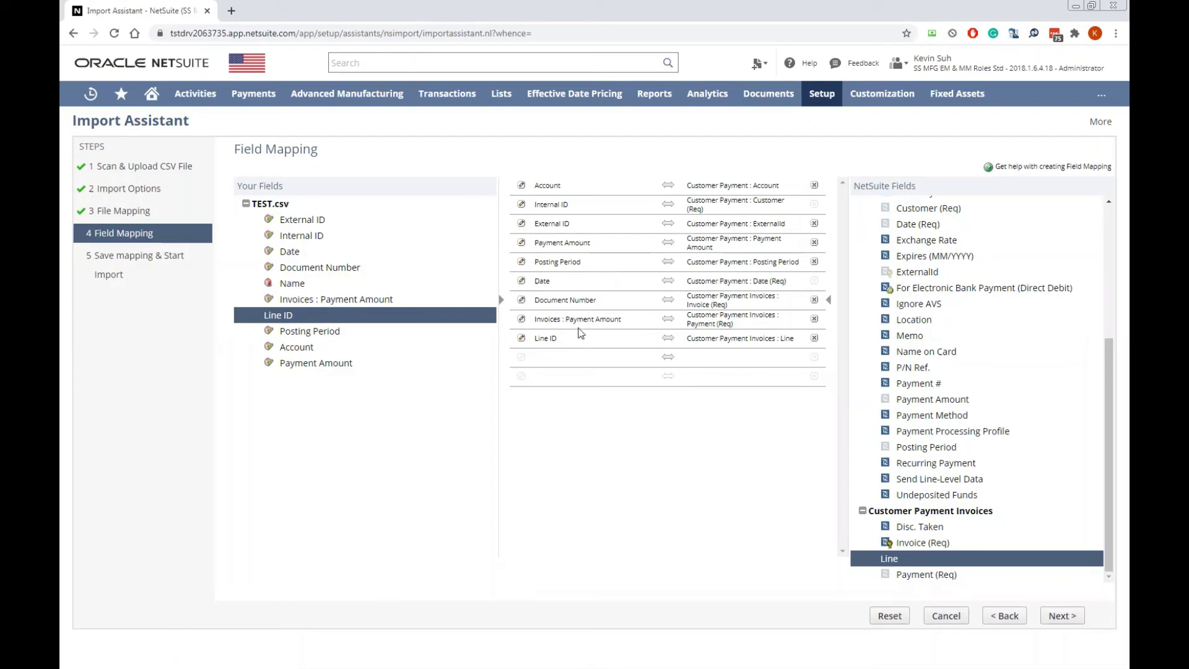
click(577, 318)
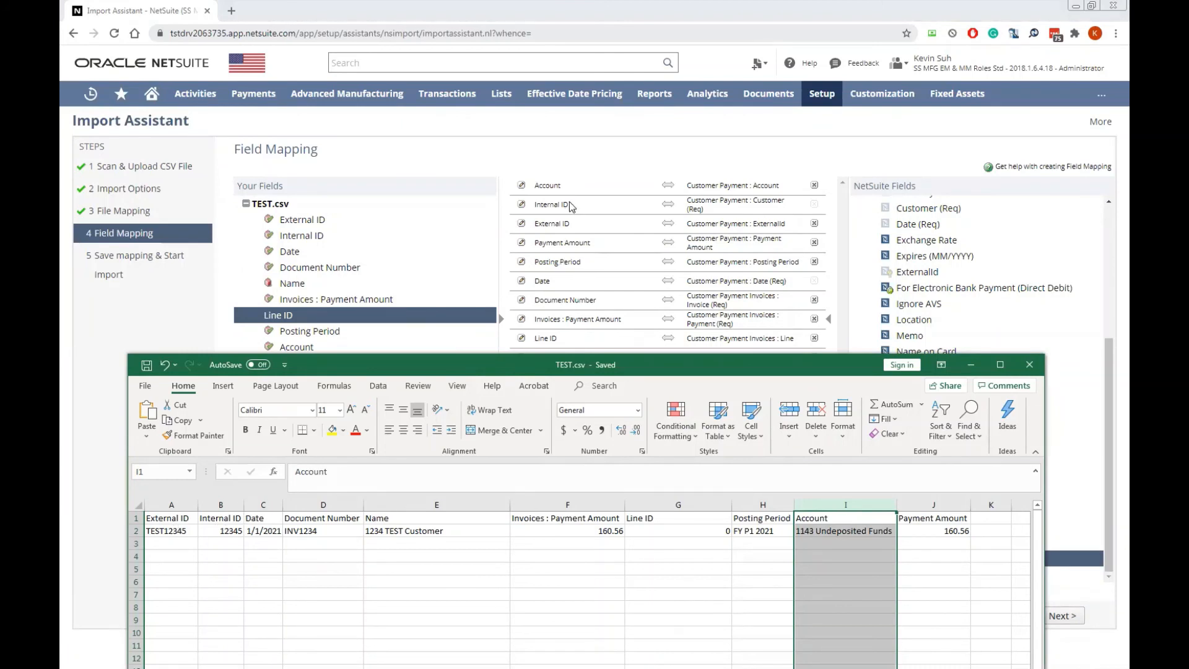
mouse_move(595, 328)
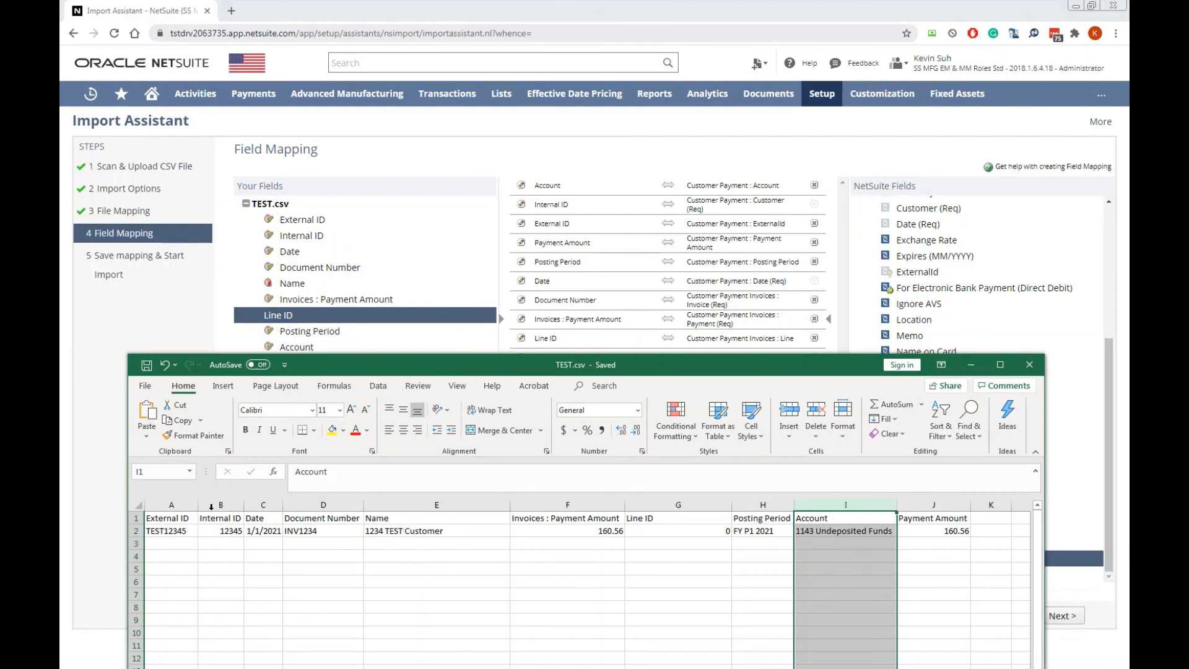
mouse_move(576, 527)
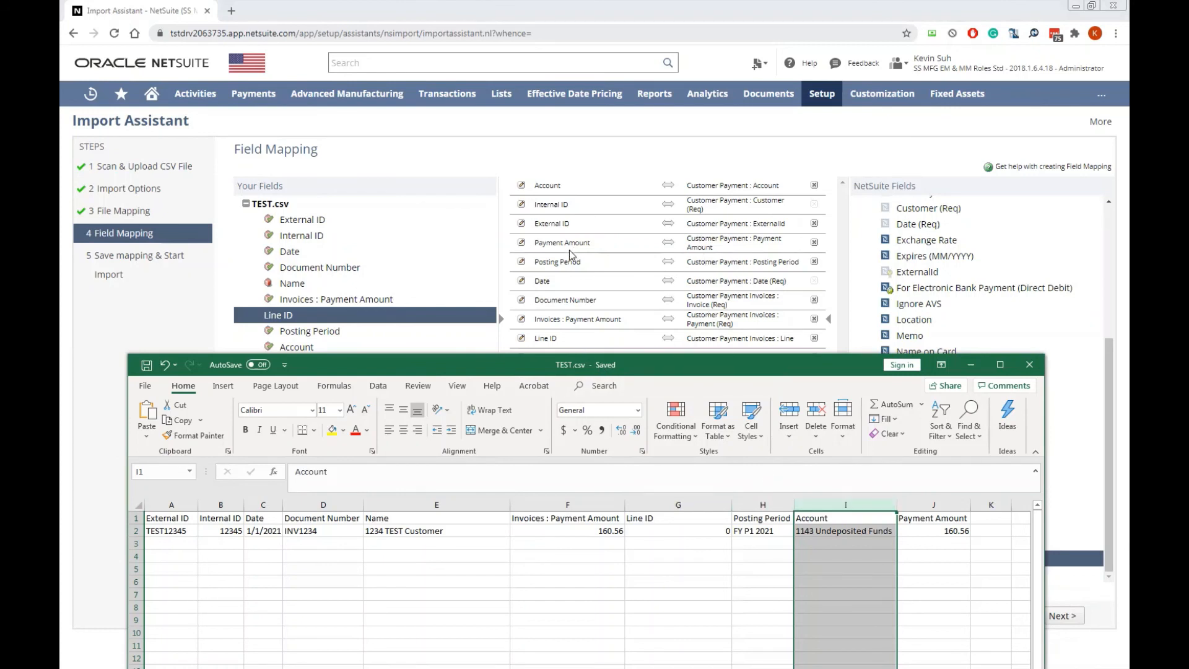
mouse_move(655, 193)
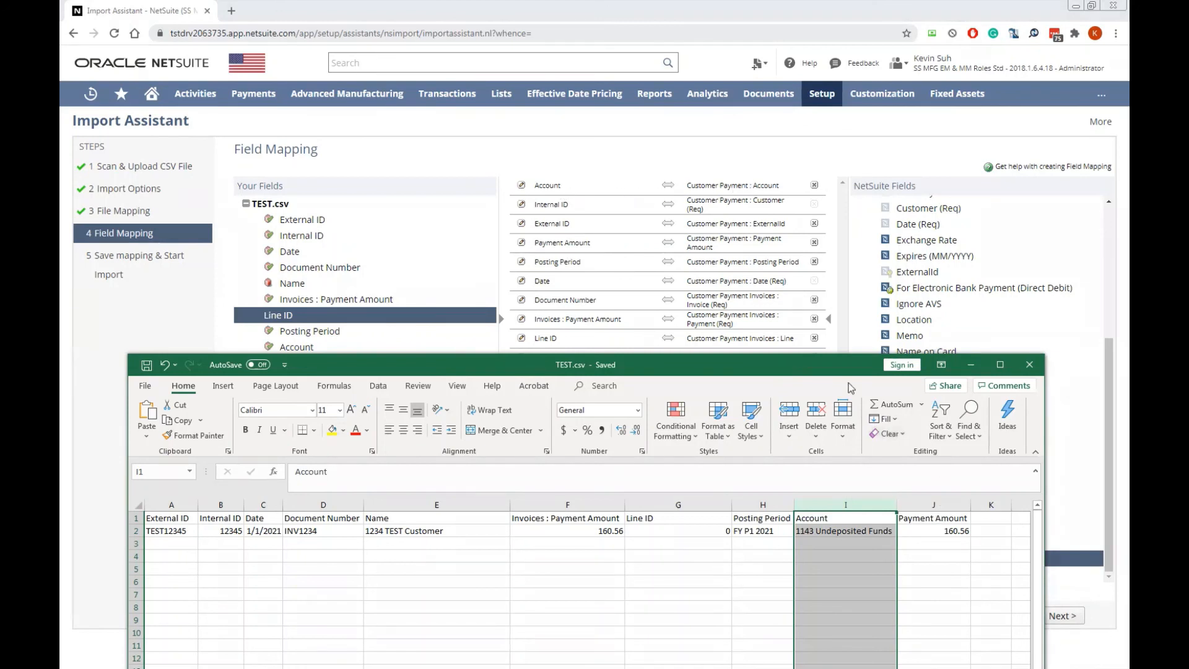
mouse_move(972, 366)
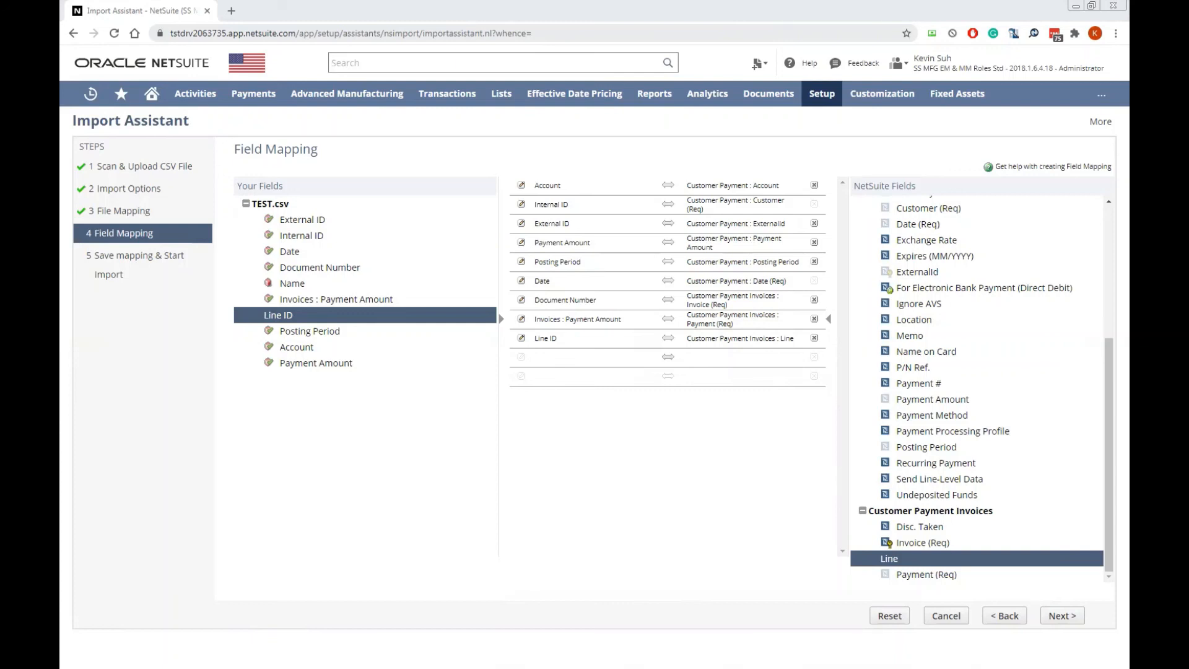
mouse_move(496, 310)
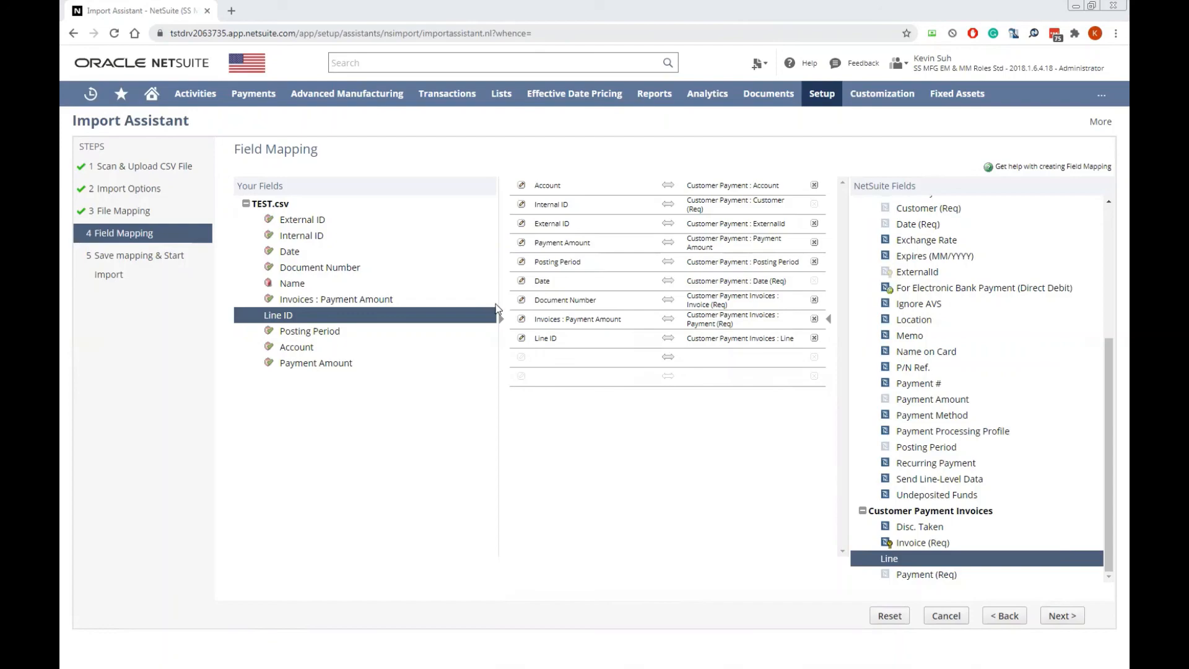